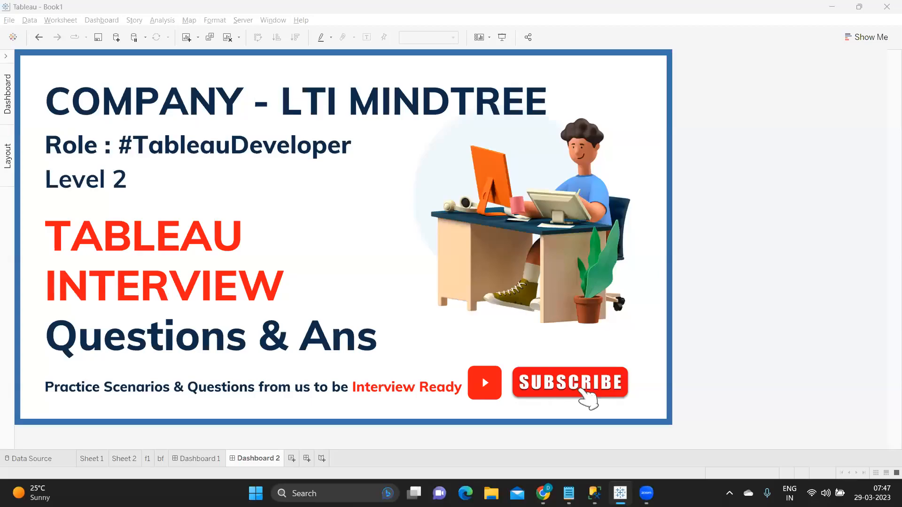
mouse_move(808, 140)
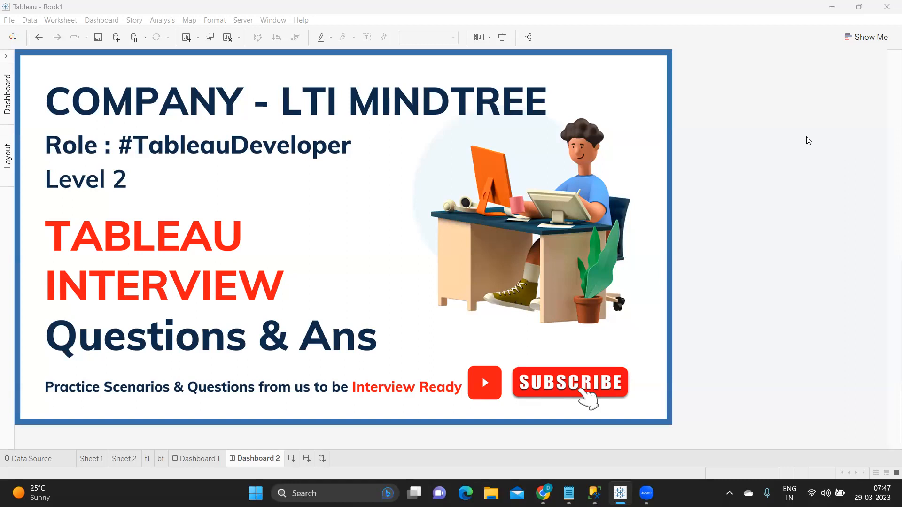
mouse_move(759, 208)
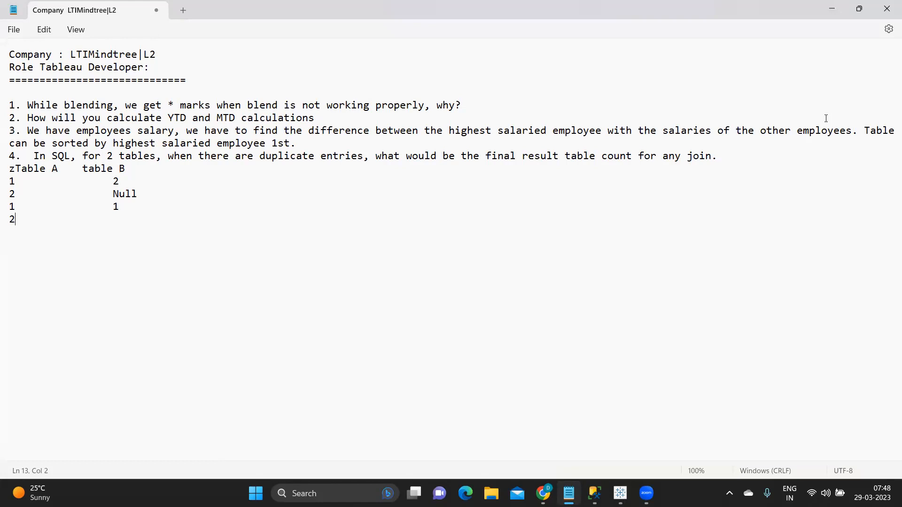
mouse_move(482, 123)
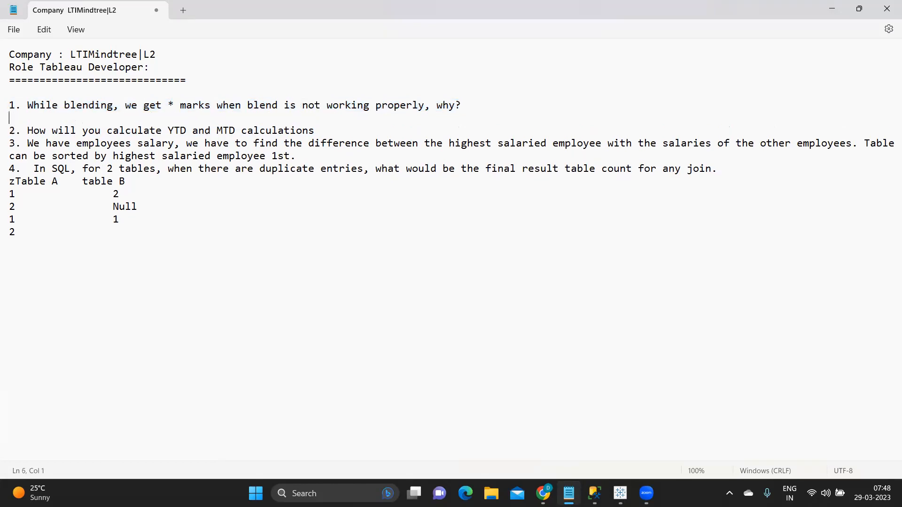
Add 'granularity - which level' and '1-M' under question 1, then return to Tableau
text(gran)
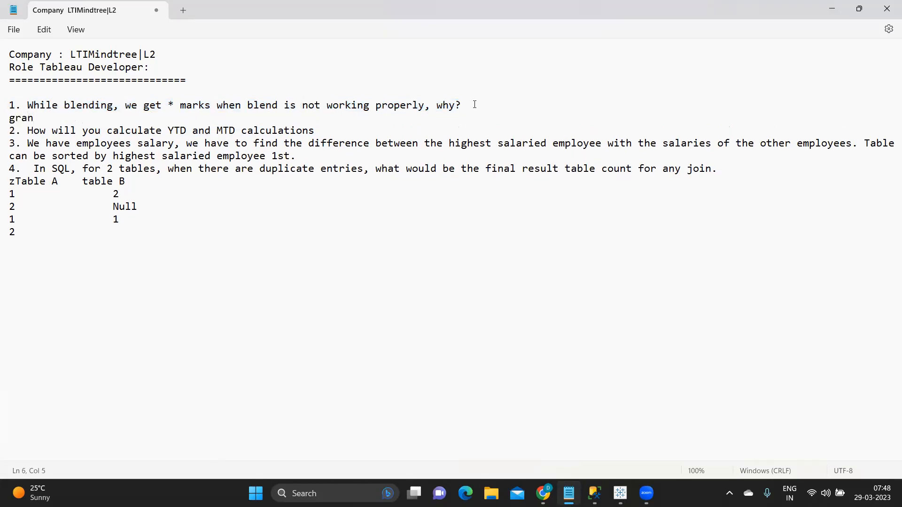
text(ularit)
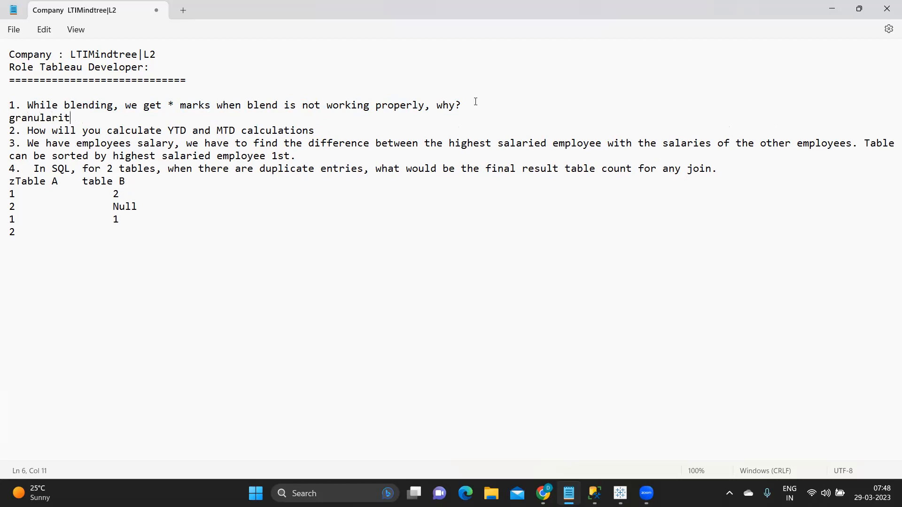
text(y - which level)
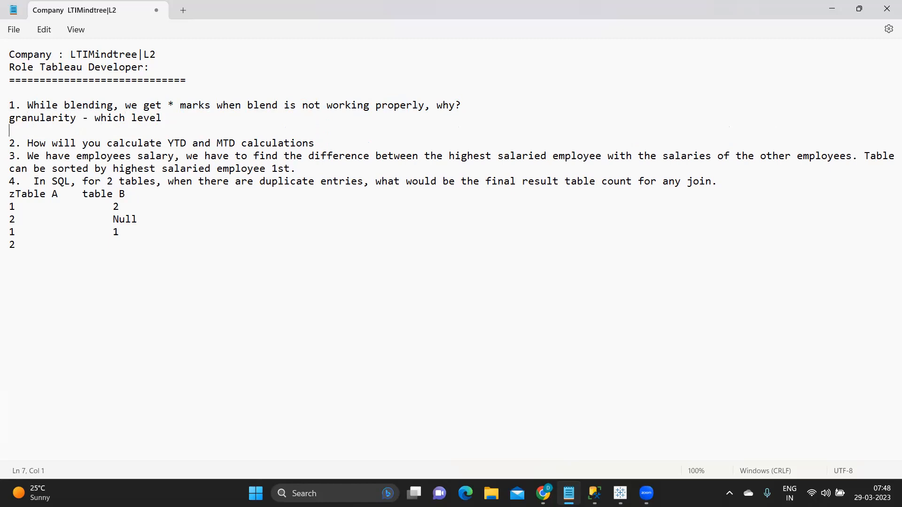
text(1)
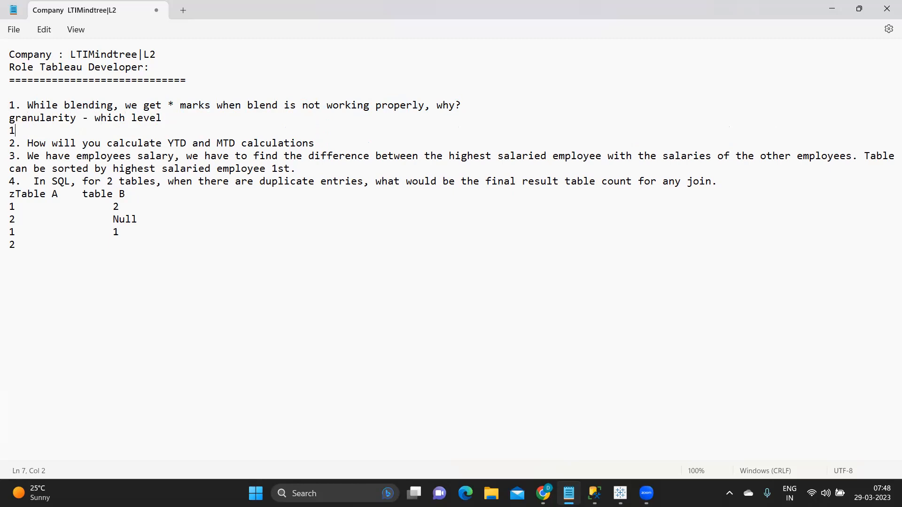
text(-M)
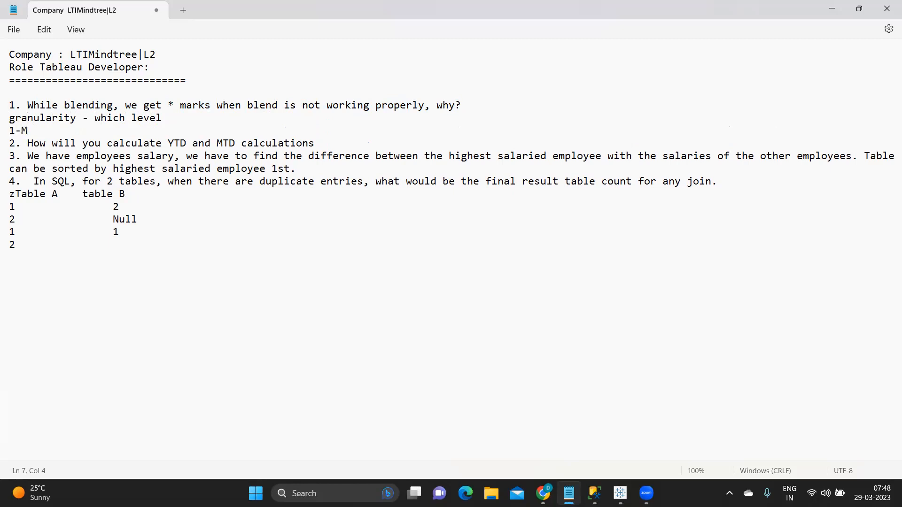
click(31, 131)
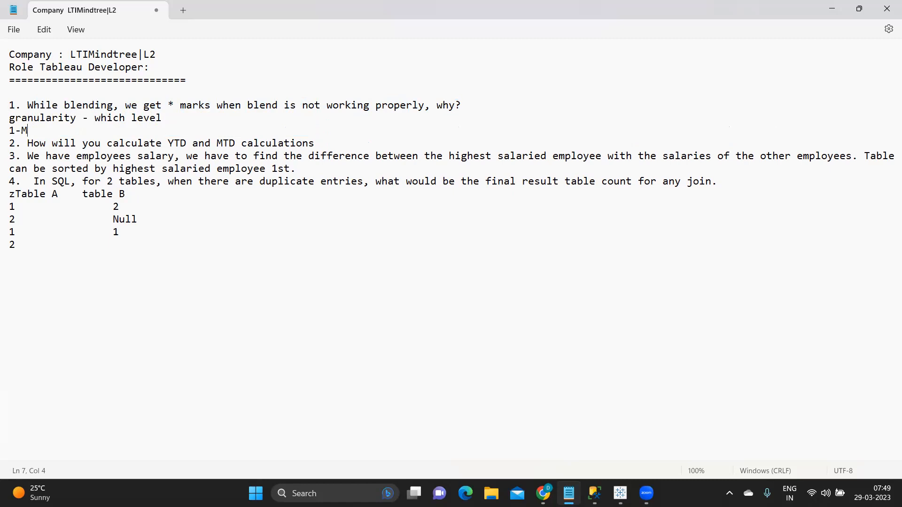
key(Enter)
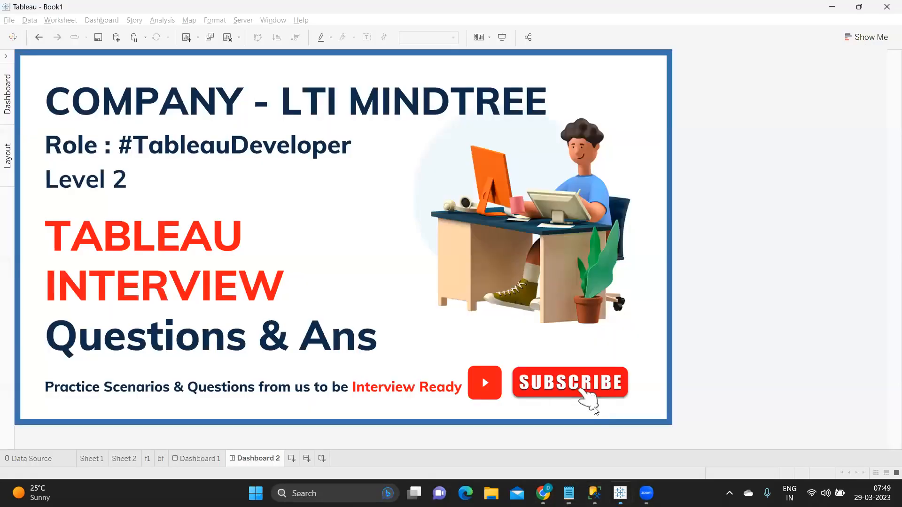
Show Dashboard 1 with the f1 and bf tables, then Sheet 2's blended State/Sibling view
click(197, 459)
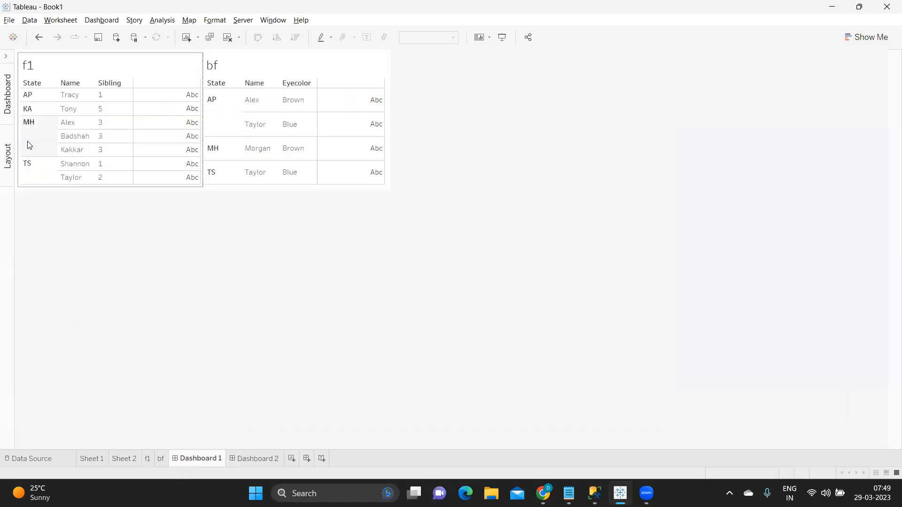
mouse_move(166, 78)
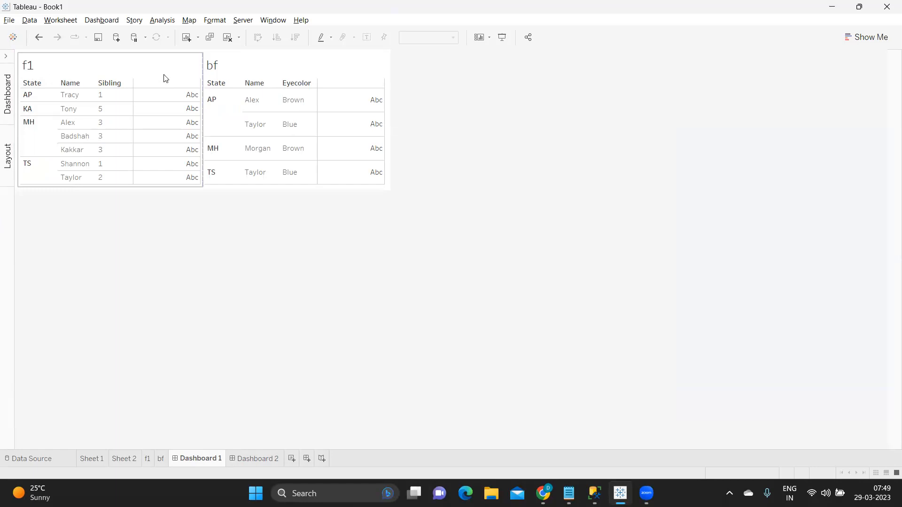
click(212, 65)
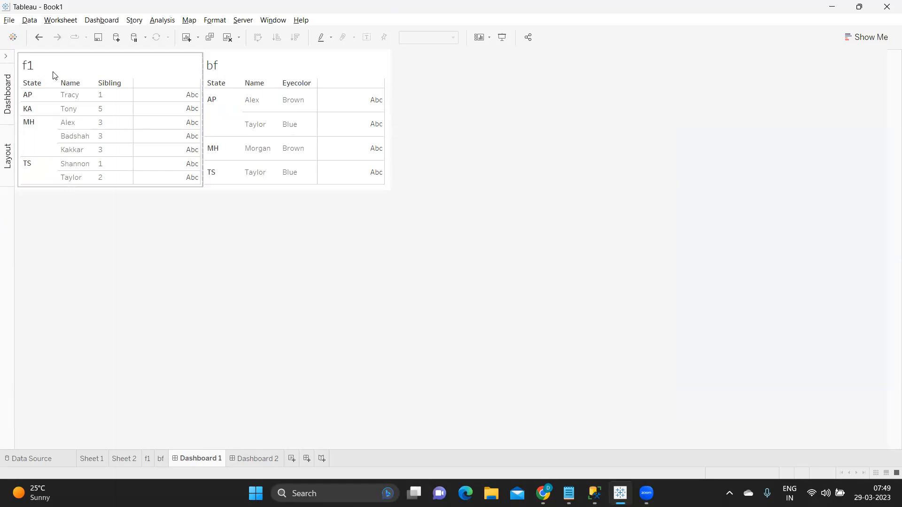
mouse_move(44, 71)
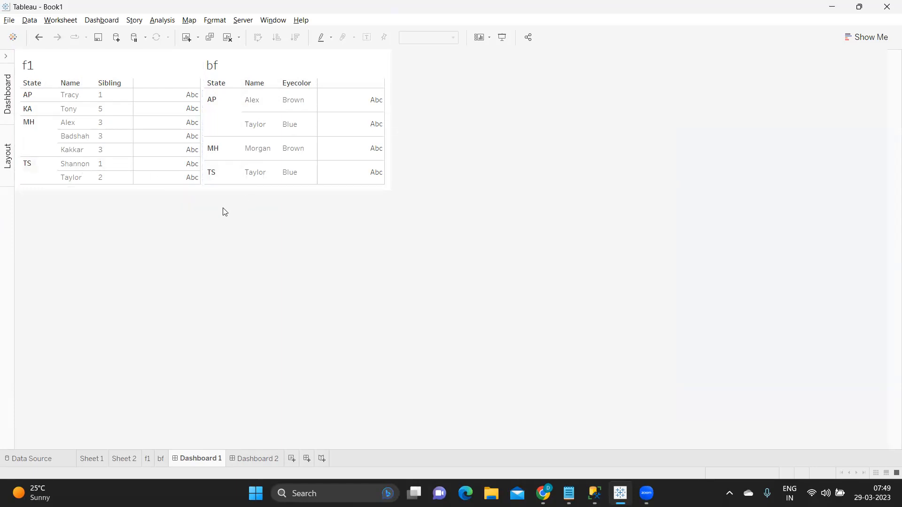
mouse_move(139, 458)
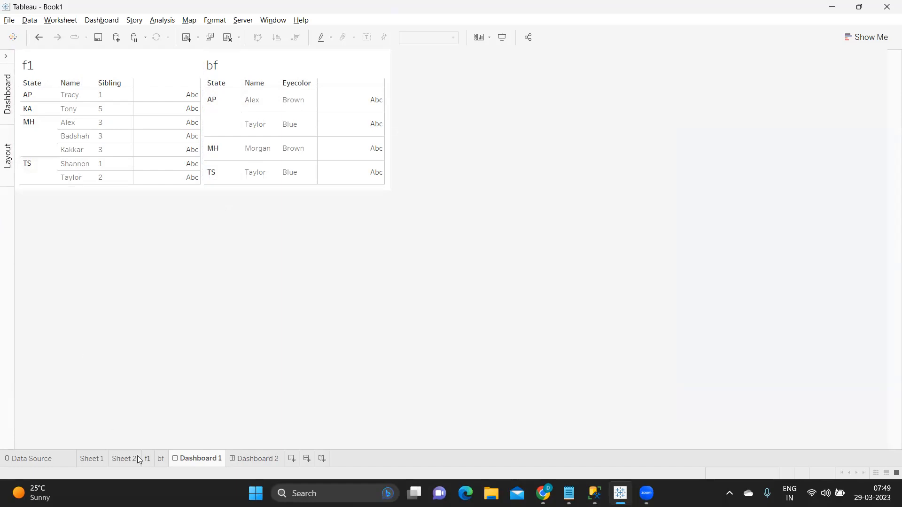
click(124, 459)
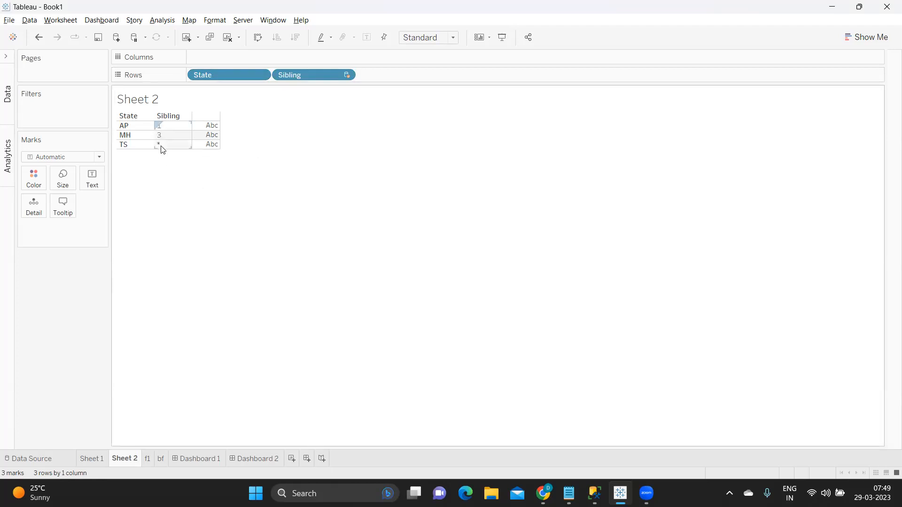
Flip between Dashboard 1 and Sheet 2 to compare the blended State, Name, Sibling table
click(183, 290)
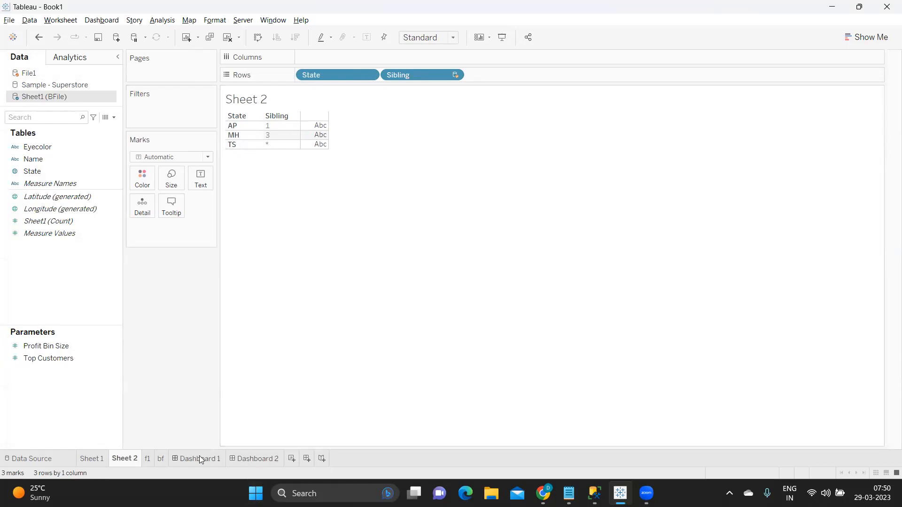
click(200, 459)
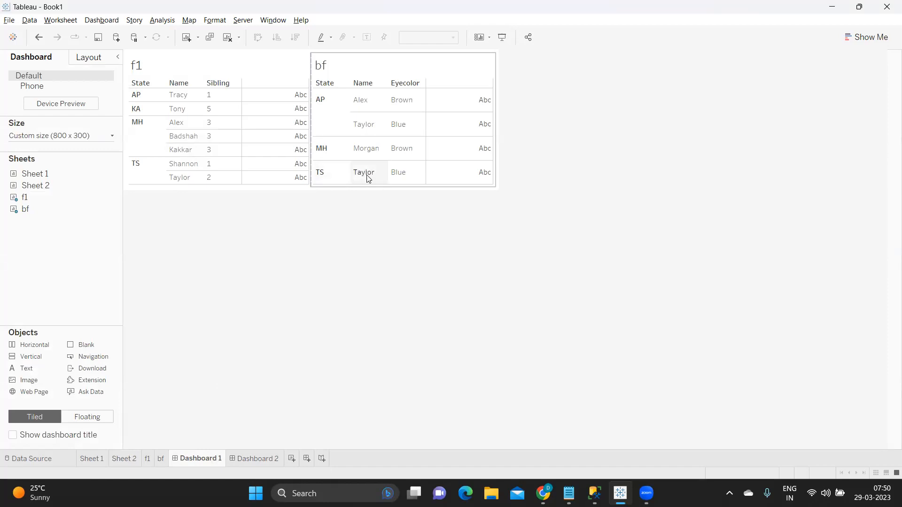
mouse_move(327, 178)
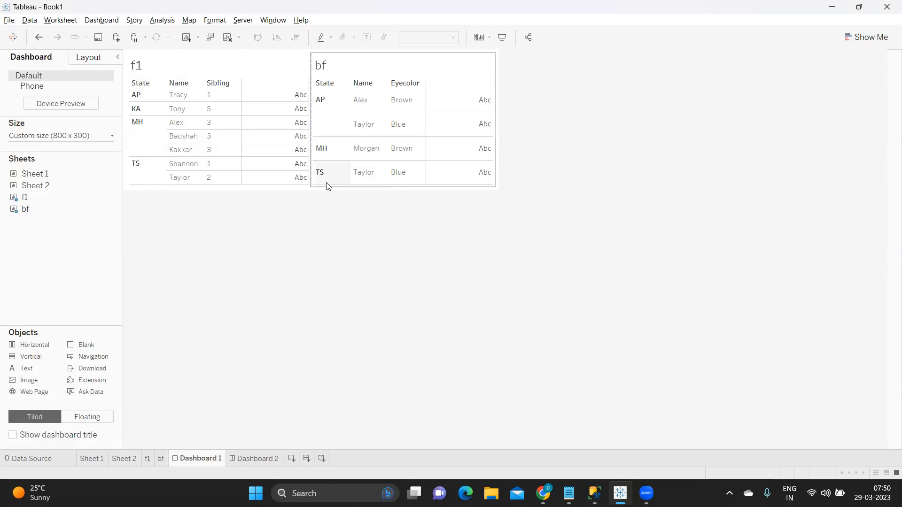
mouse_move(319, 184)
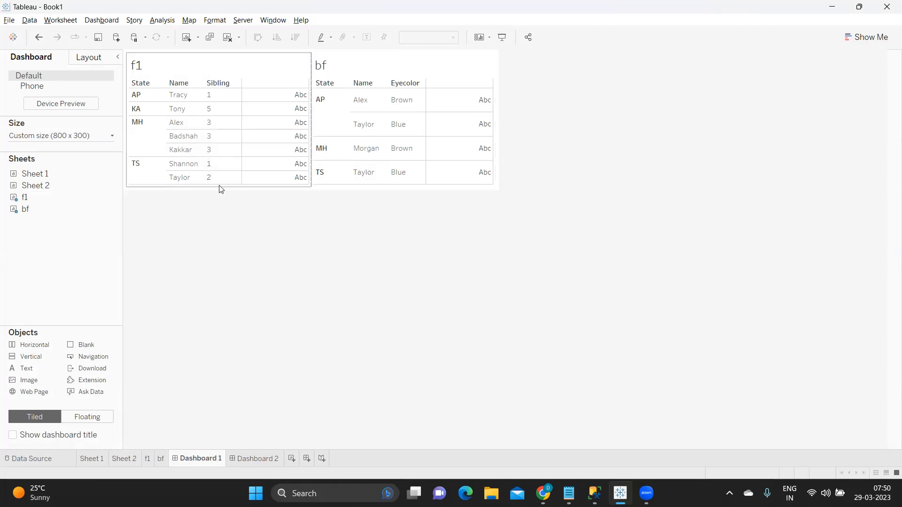
mouse_move(306, 182)
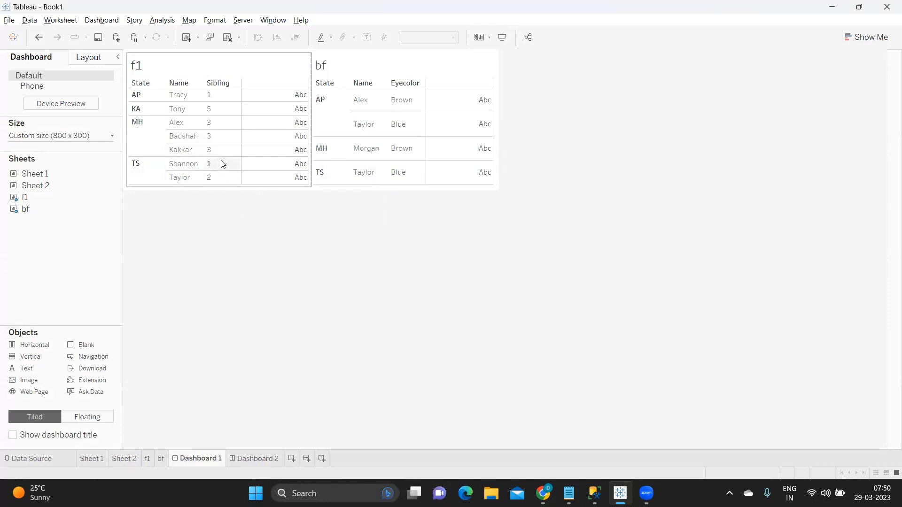
mouse_move(223, 184)
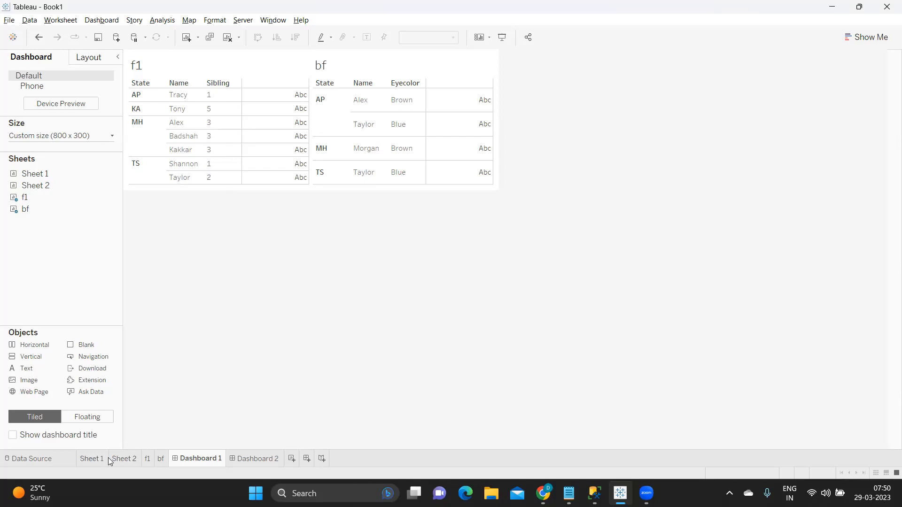
click(124, 458)
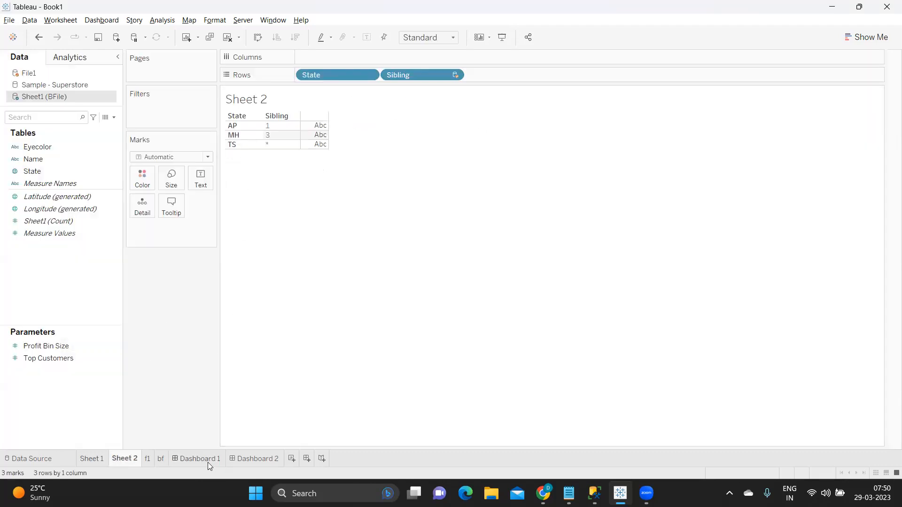
click(200, 458)
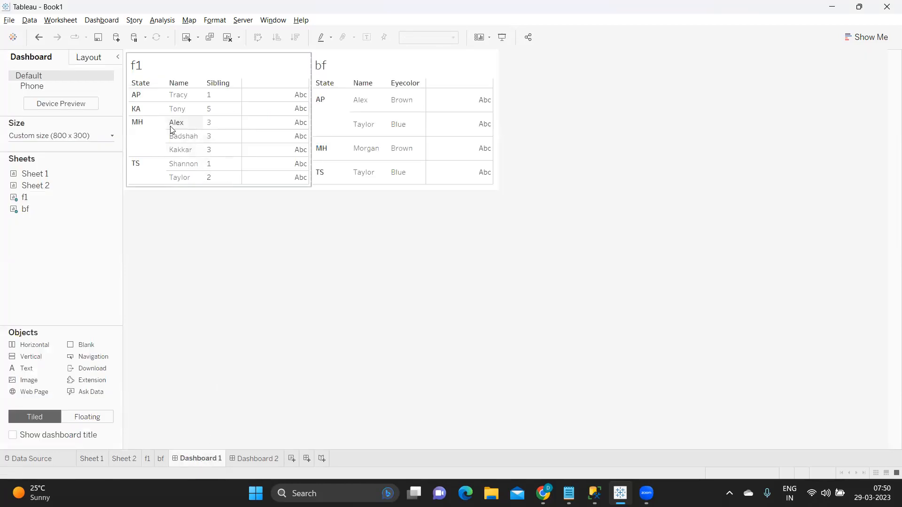
mouse_move(166, 96)
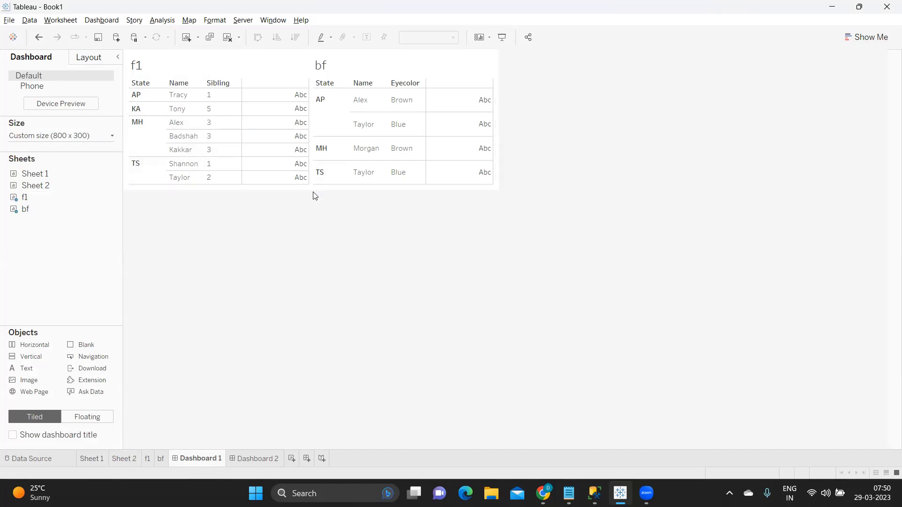
mouse_move(278, 204)
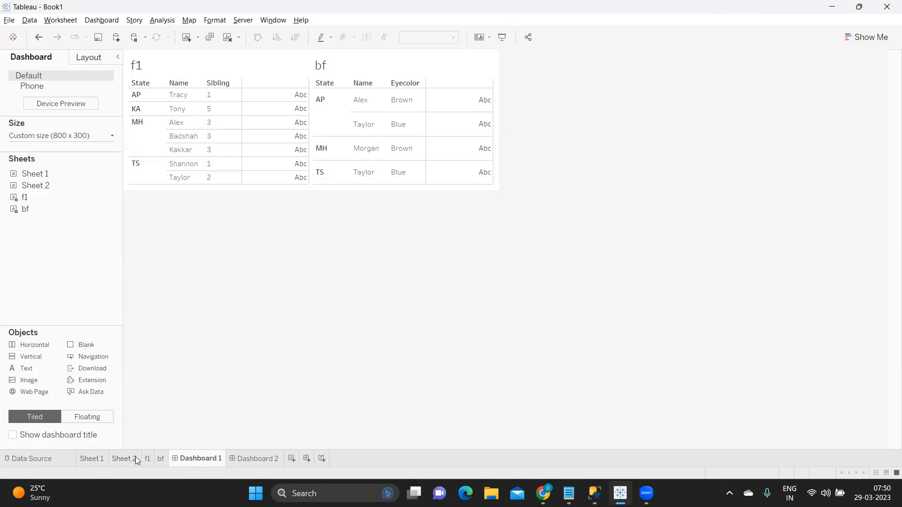
click(124, 458)
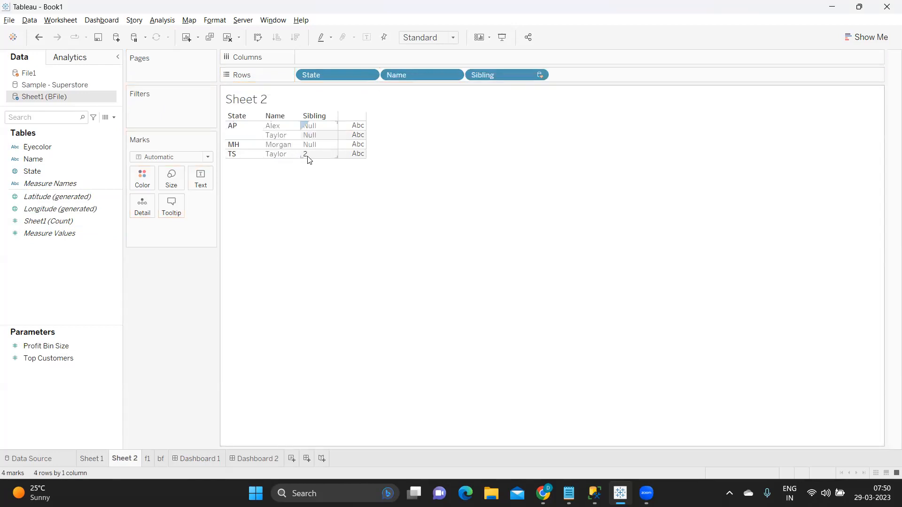
Go back to Dashboard 1, then switch to the Notepad interview notes
click(200, 458)
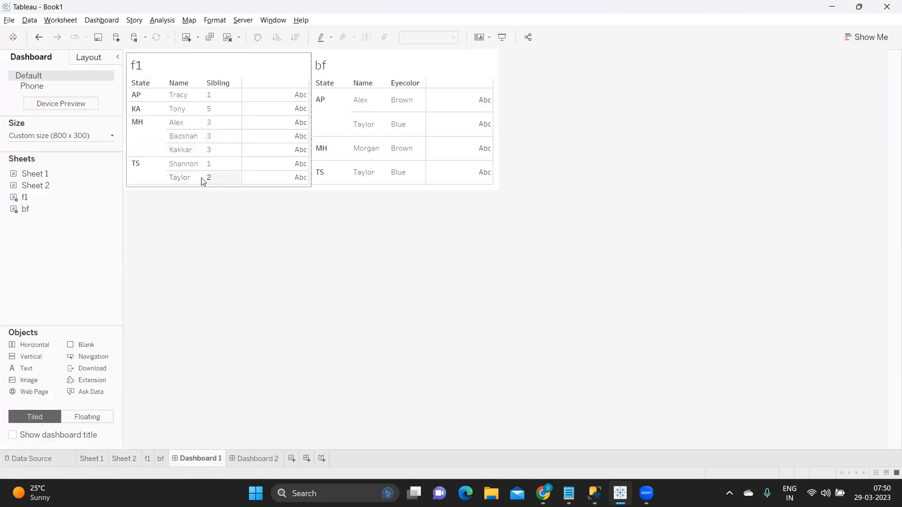
mouse_move(215, 182)
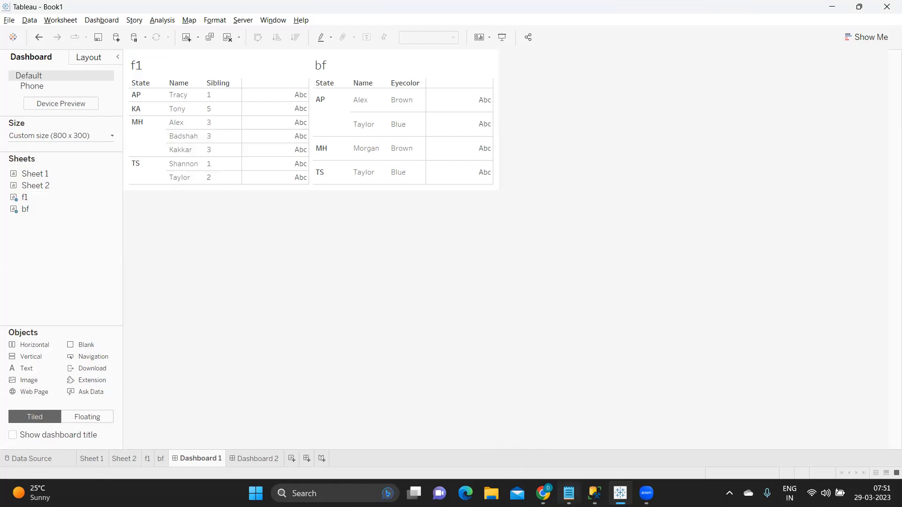
click(569, 494)
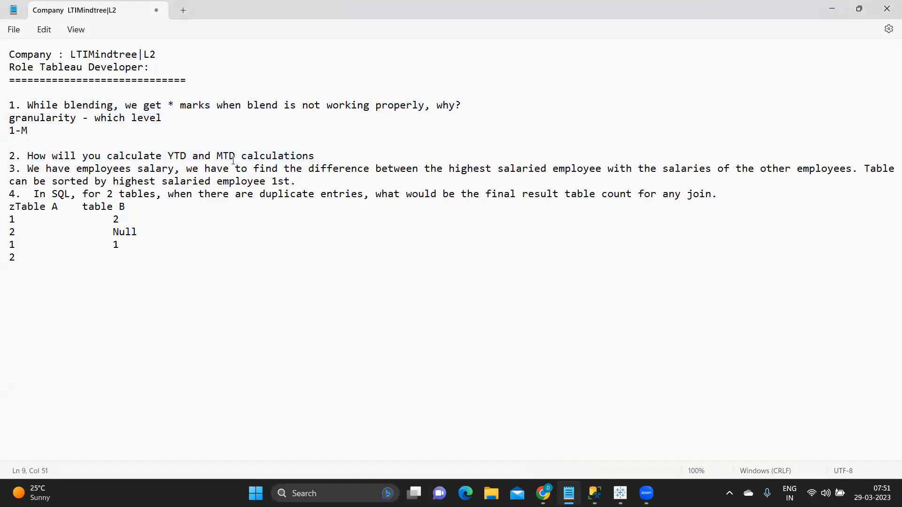
double_click(176, 156)
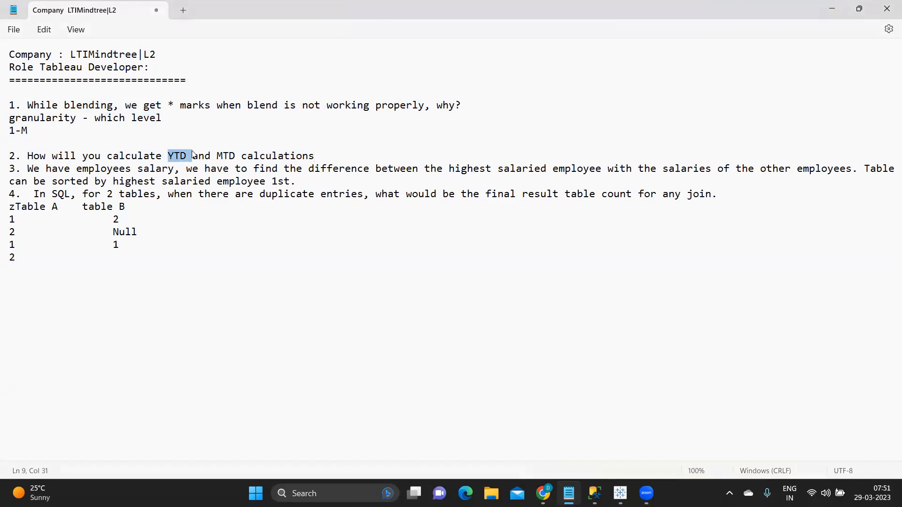
double_click(225, 156)
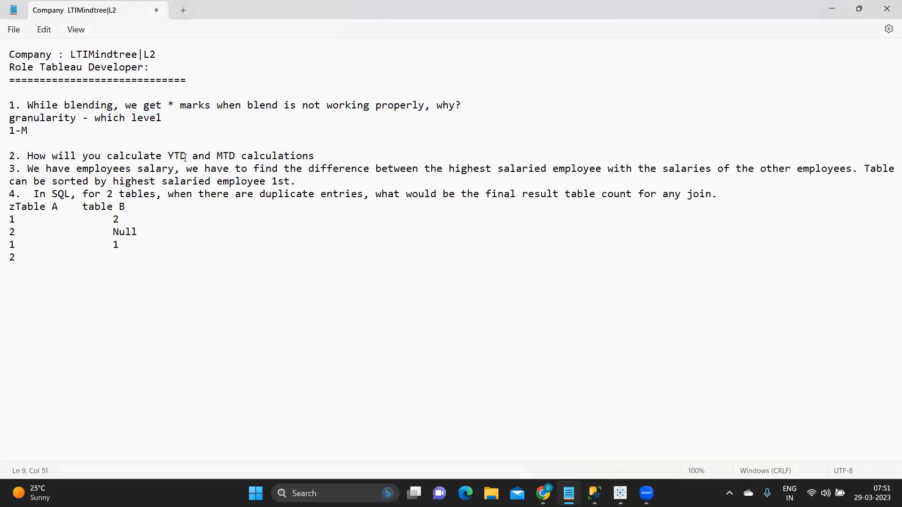
double_click(177, 156)
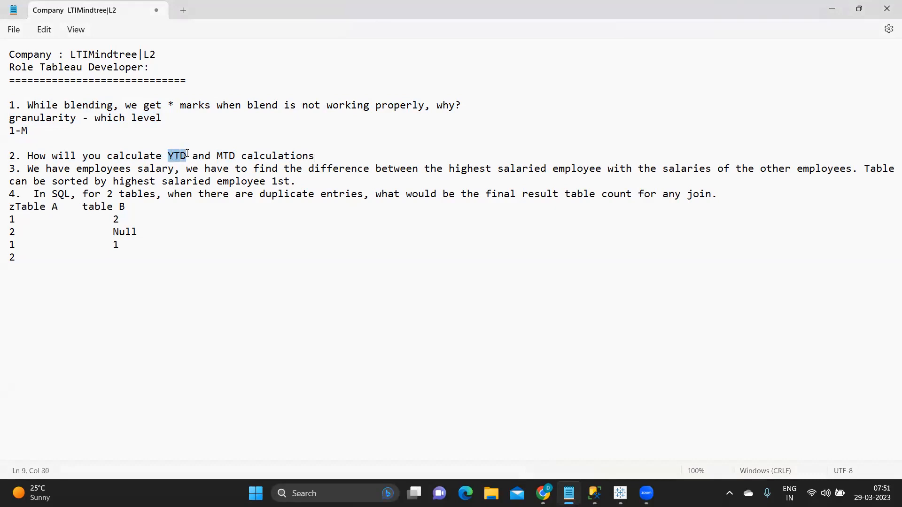
mouse_move(186, 162)
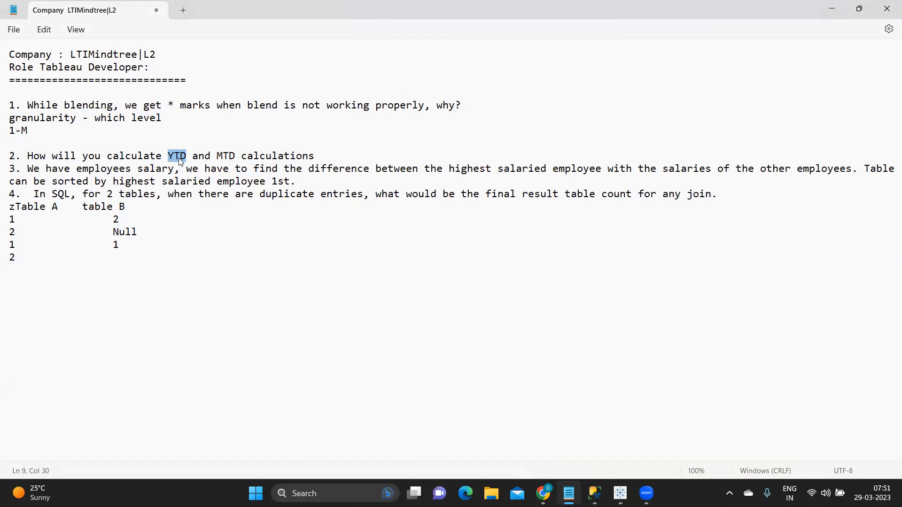
mouse_move(155, 160)
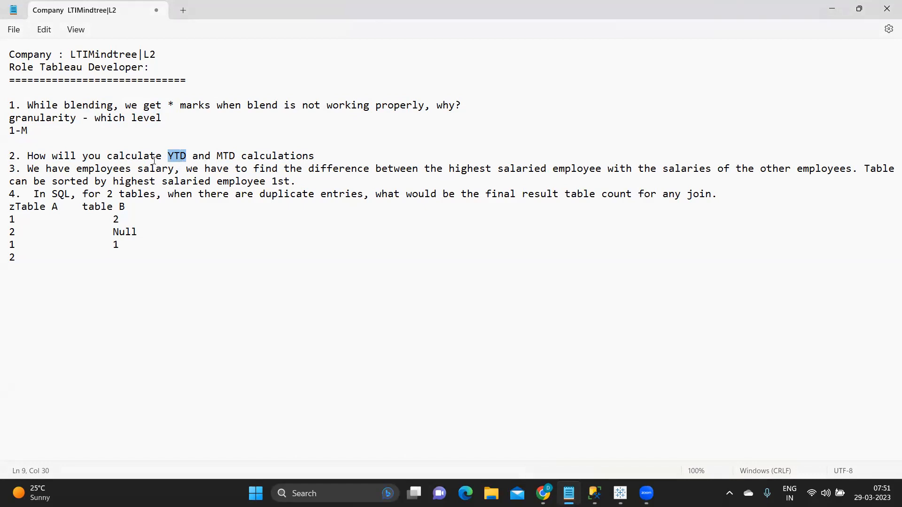
mouse_move(167, 162)
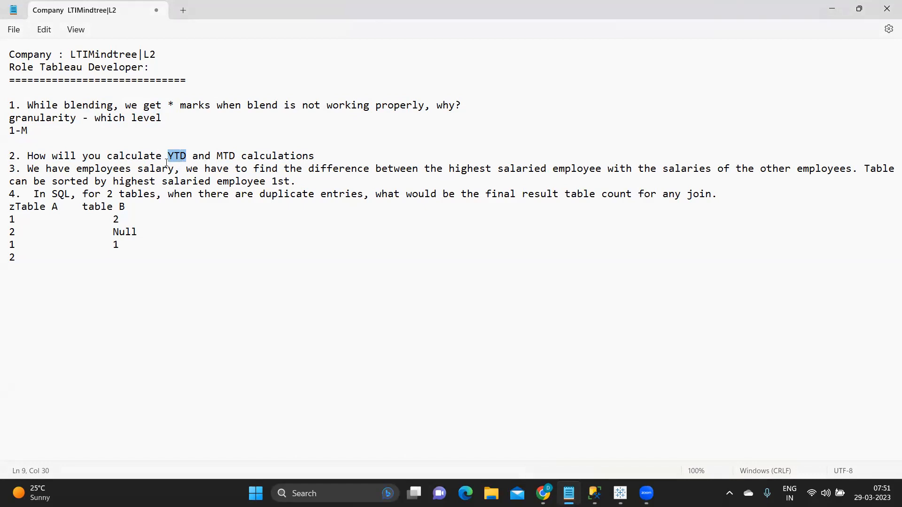
click(178, 156)
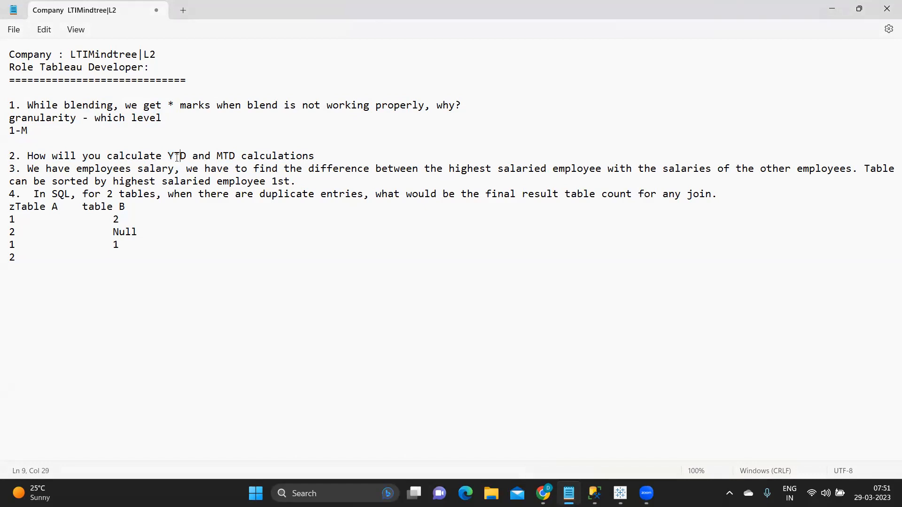
double_click(177, 156)
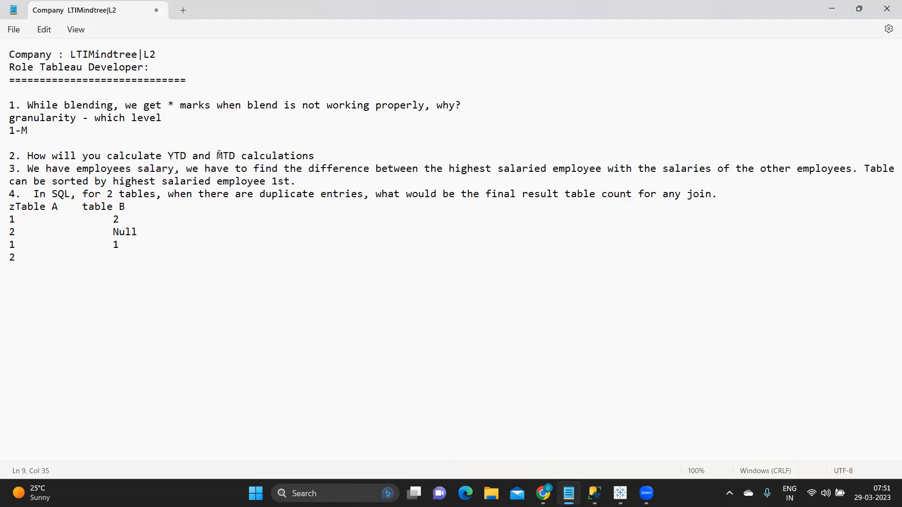
double_click(223, 156)
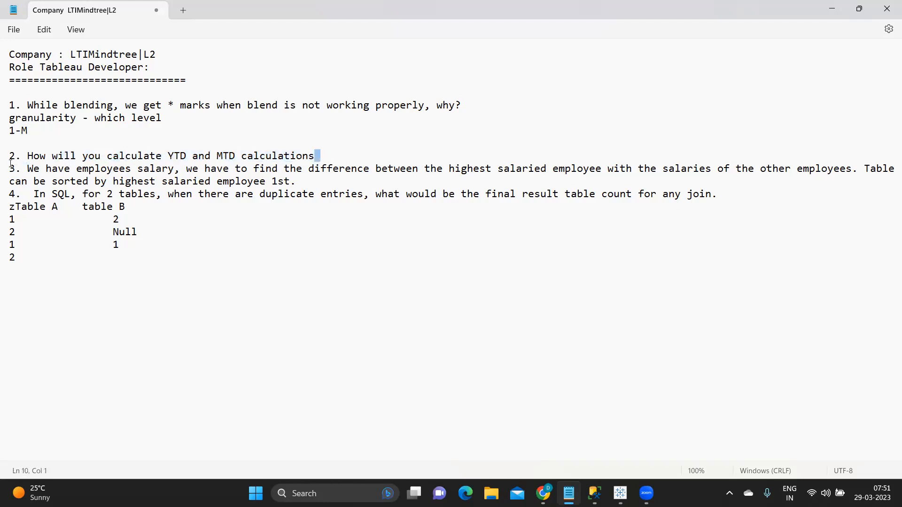
triple_click(140, 156)
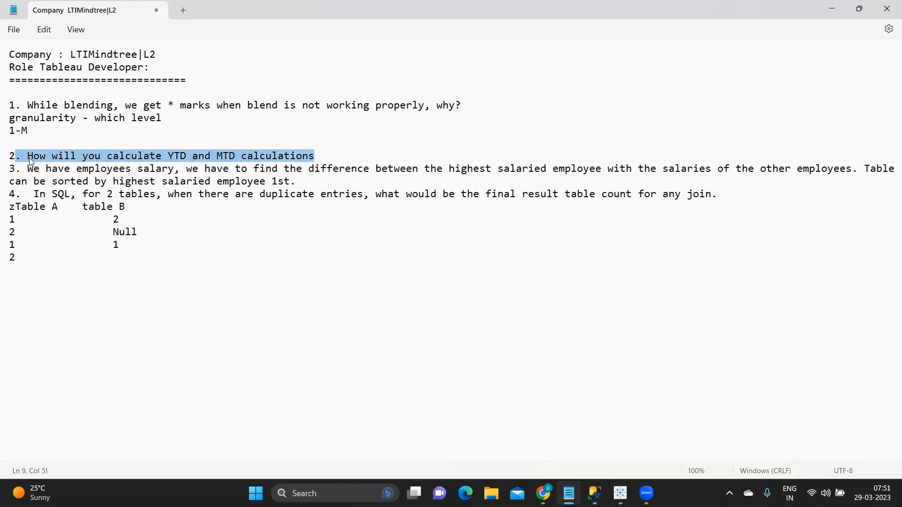
mouse_move(186, 162)
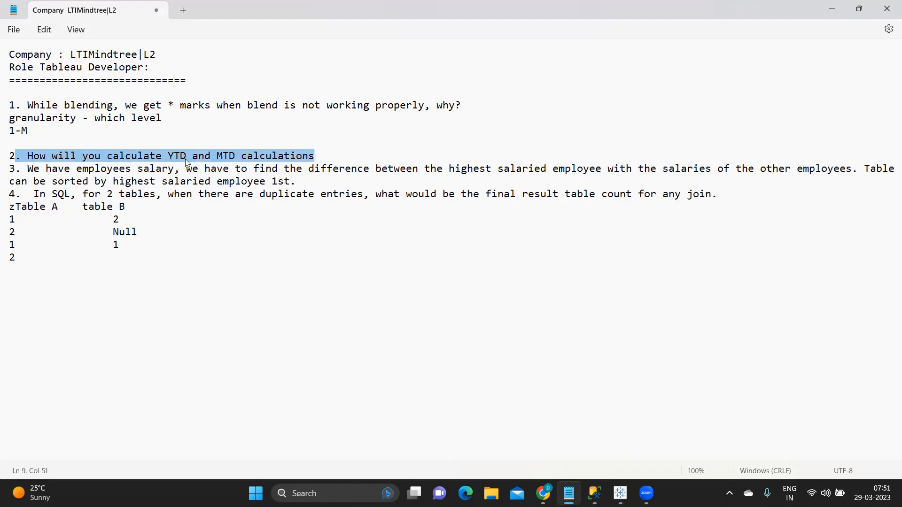
mouse_move(178, 158)
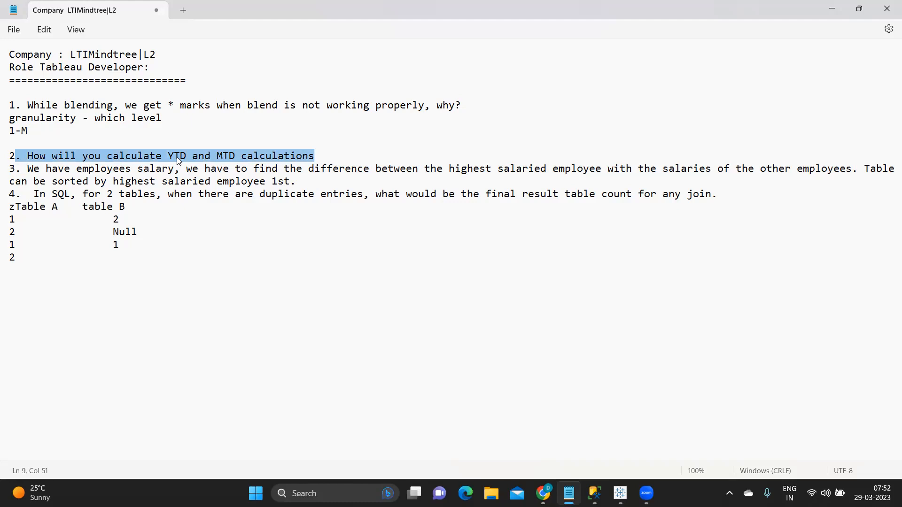
mouse_move(175, 164)
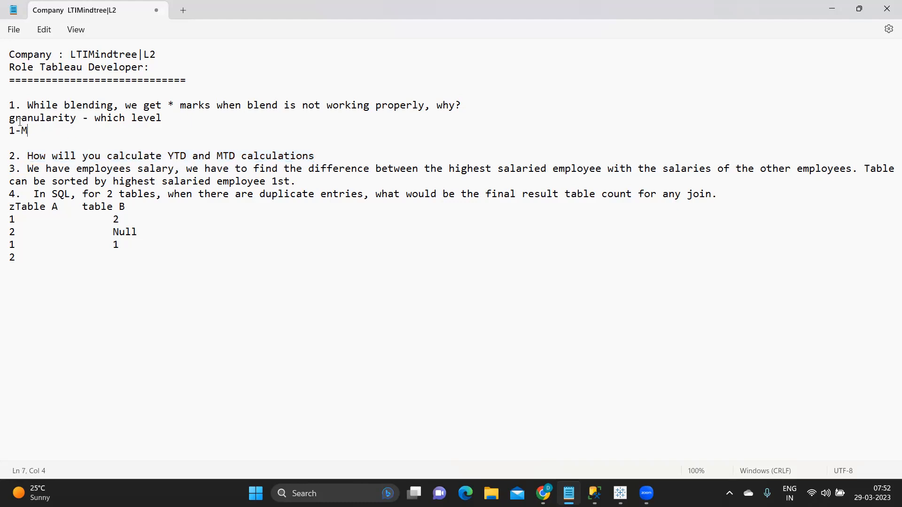
drag(9, 105, 27, 130)
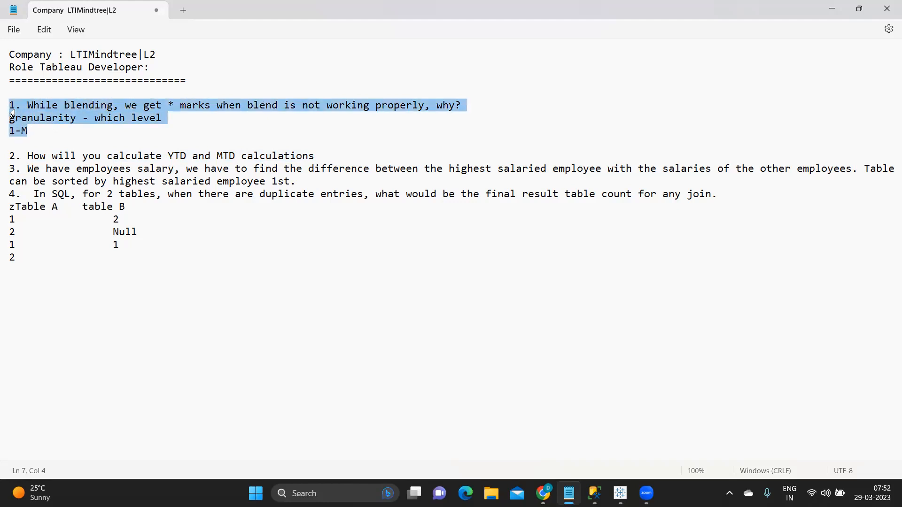
mouse_move(280, 162)
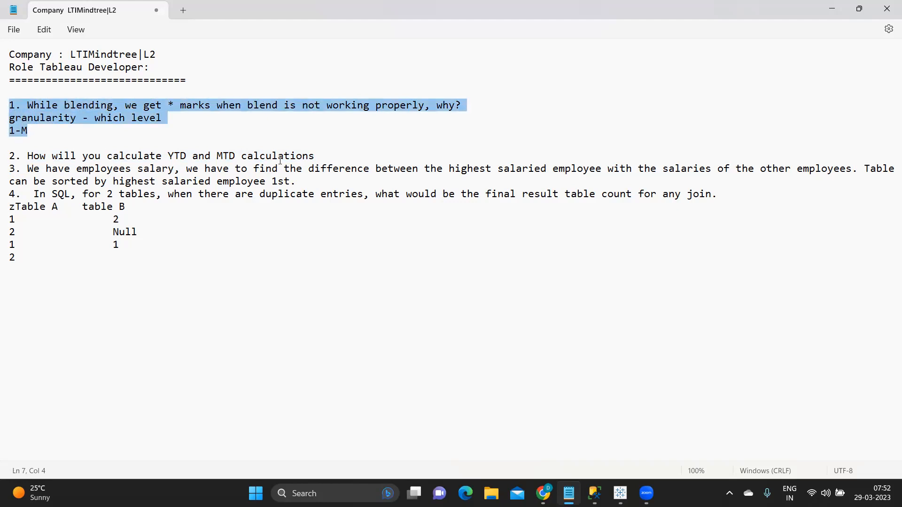
click(34, 131)
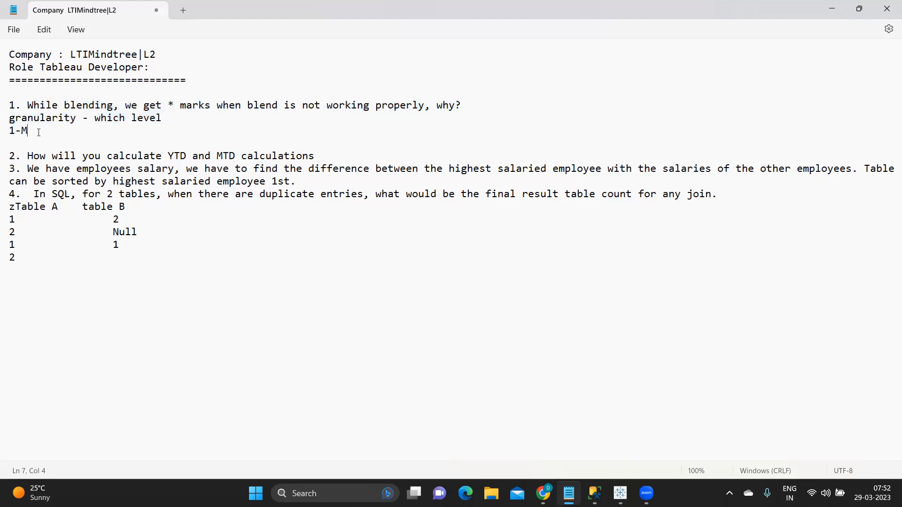
drag(10, 104, 27, 131)
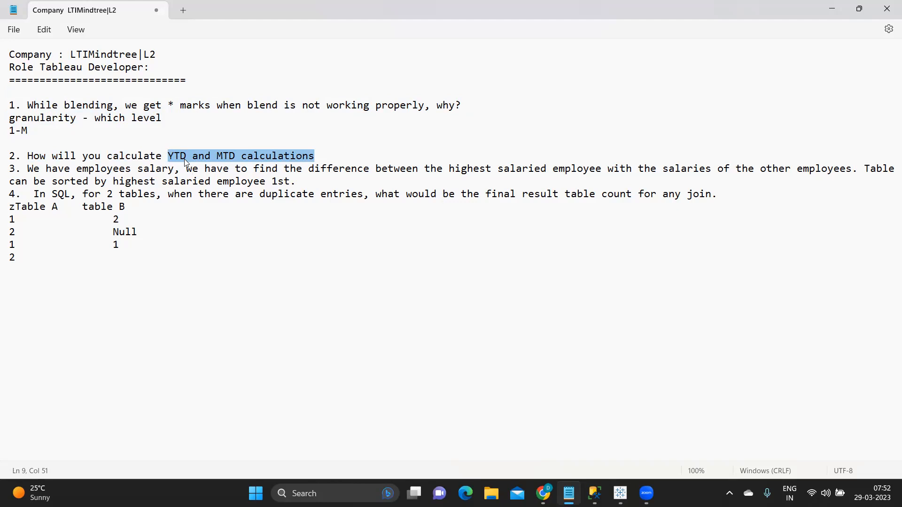
click(202, 156)
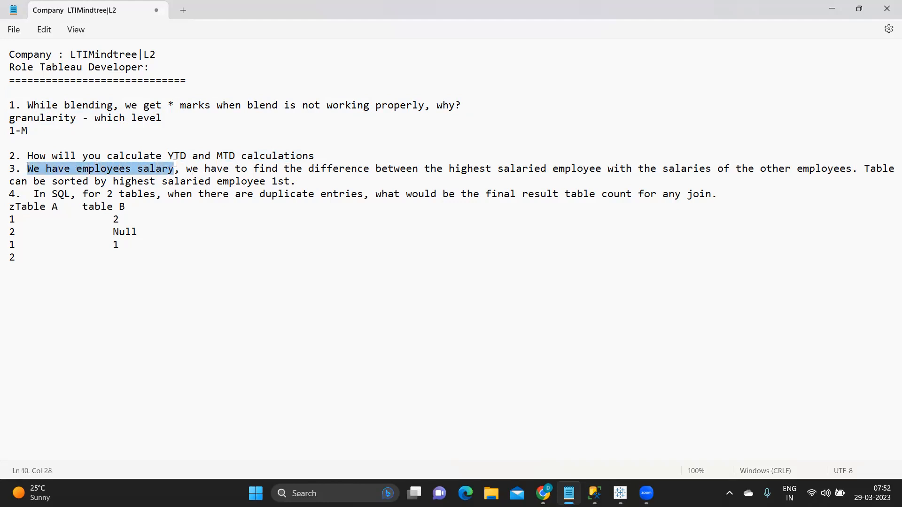
drag(186, 168, 323, 169)
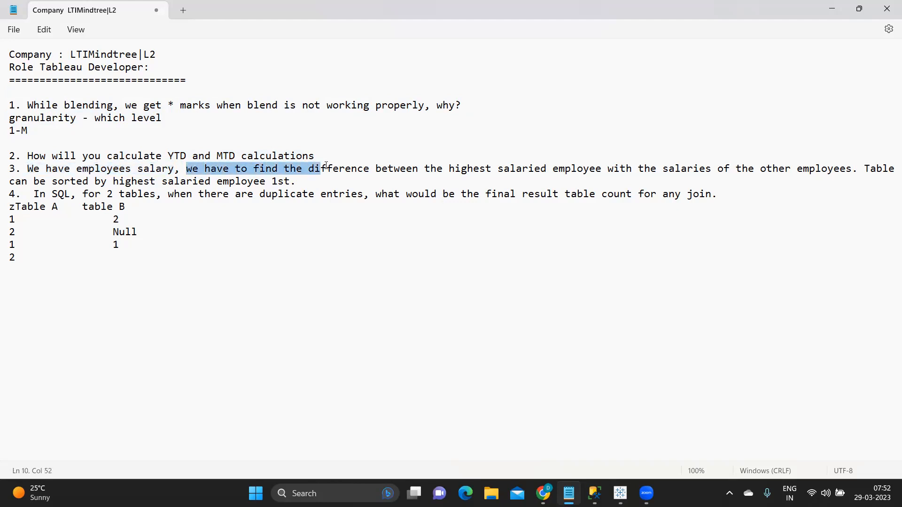
drag(322, 168, 489, 168)
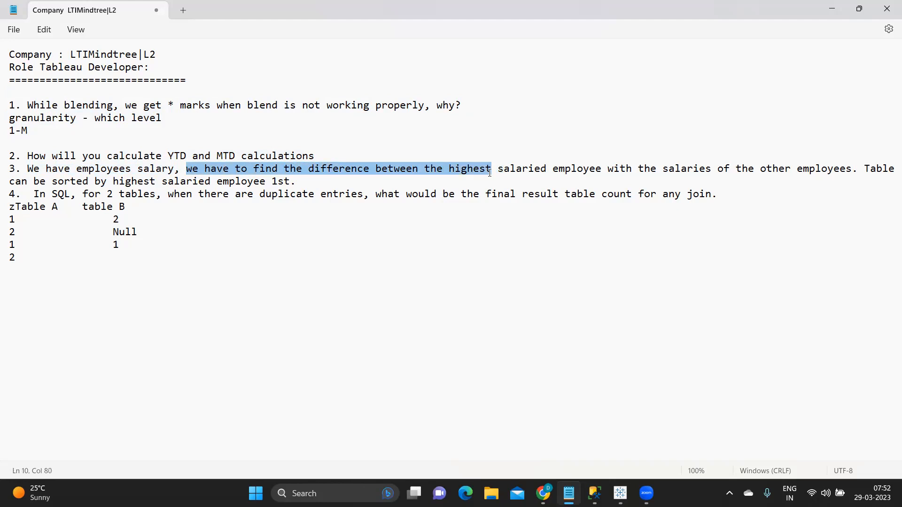
drag(489, 168, 607, 168)
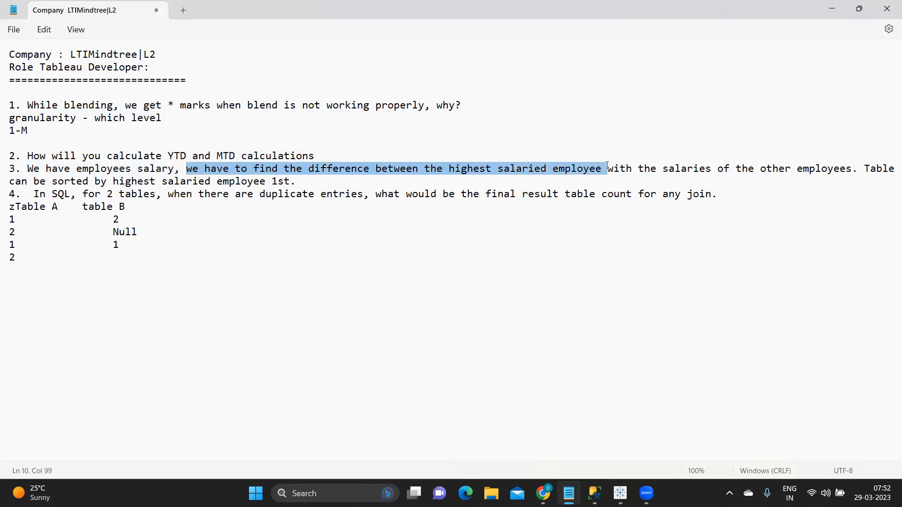
mouse_move(638, 169)
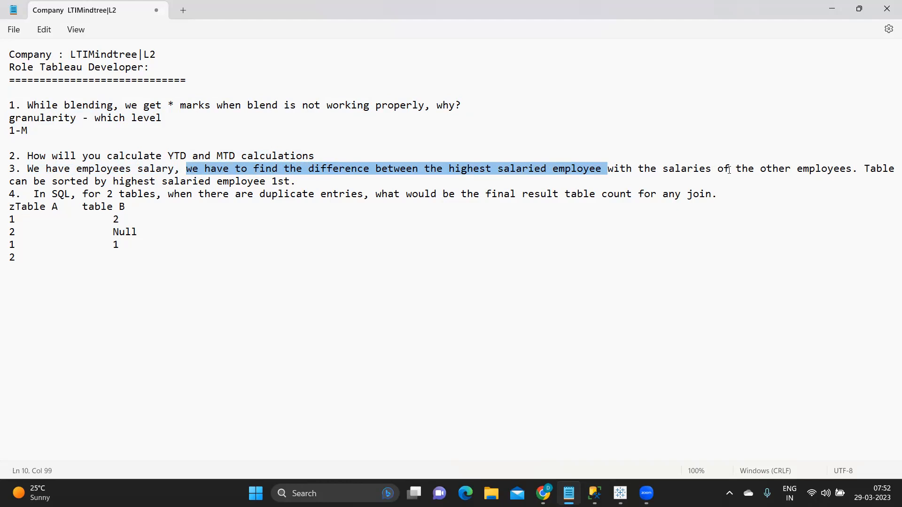
mouse_move(717, 169)
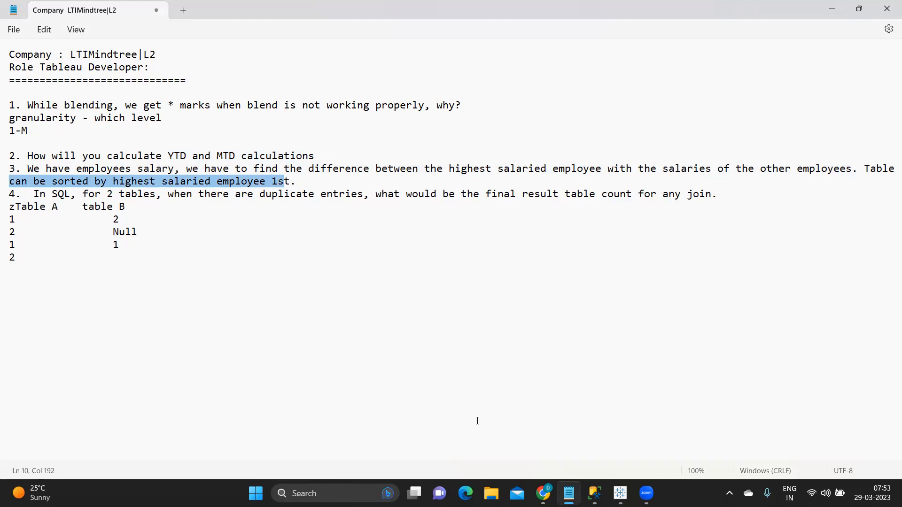
mouse_move(594, 493)
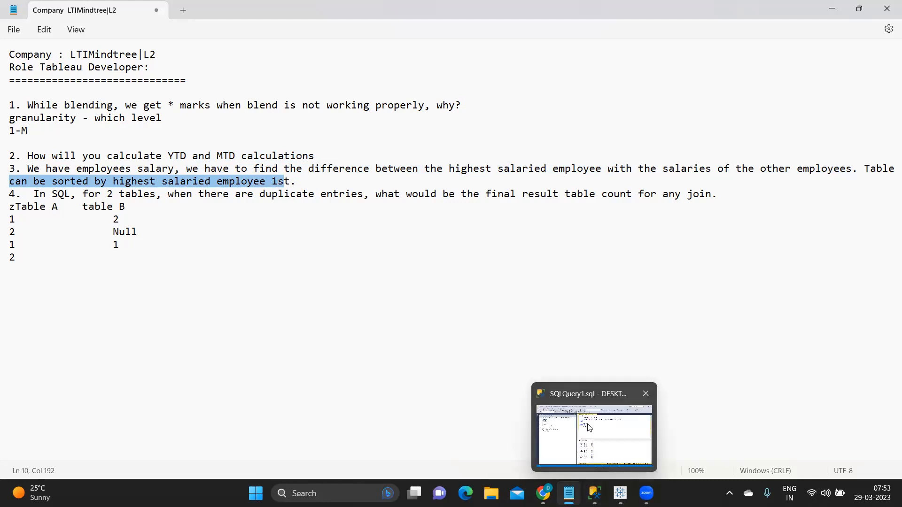
In SSMS write SELECT EMP,DEPTNO,SAL FROM EMP ORDER BY SAL below the first query
click(594, 437)
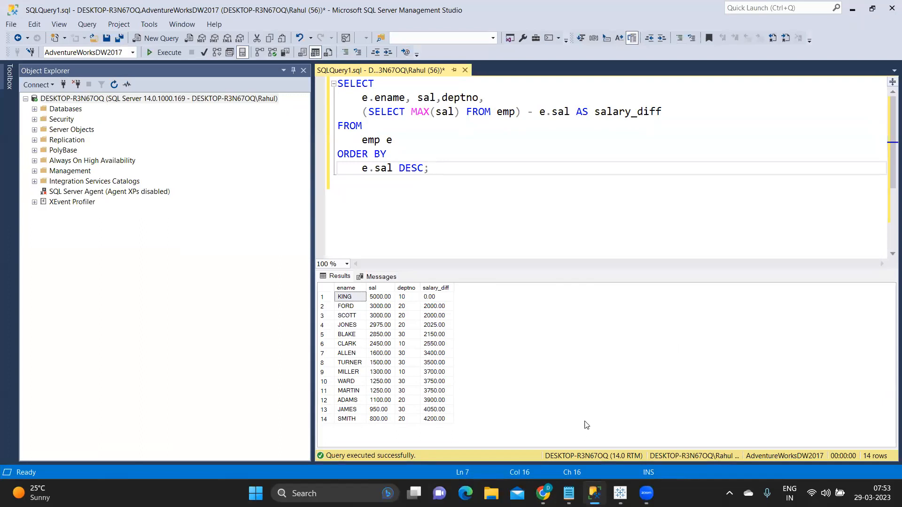
mouse_move(465, 211)
text(SELECT EMP)
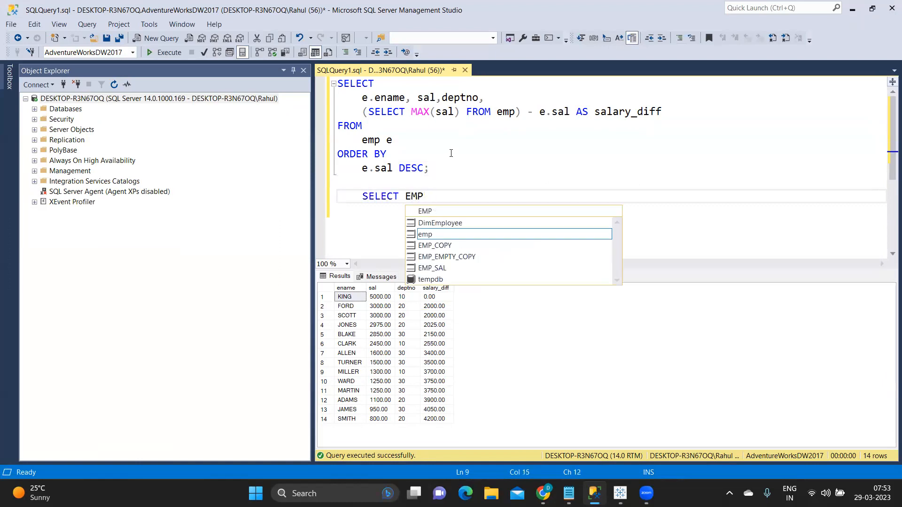
text(,DEPTNO)
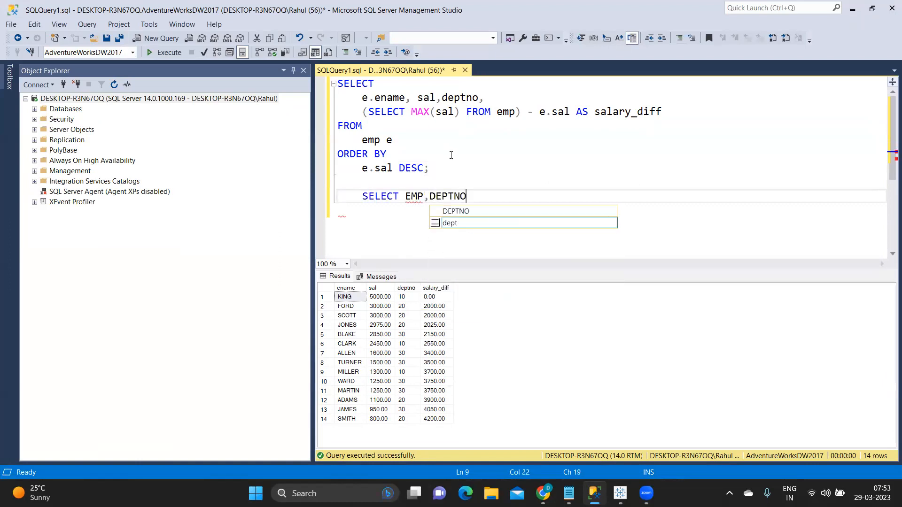
text(,SAL)
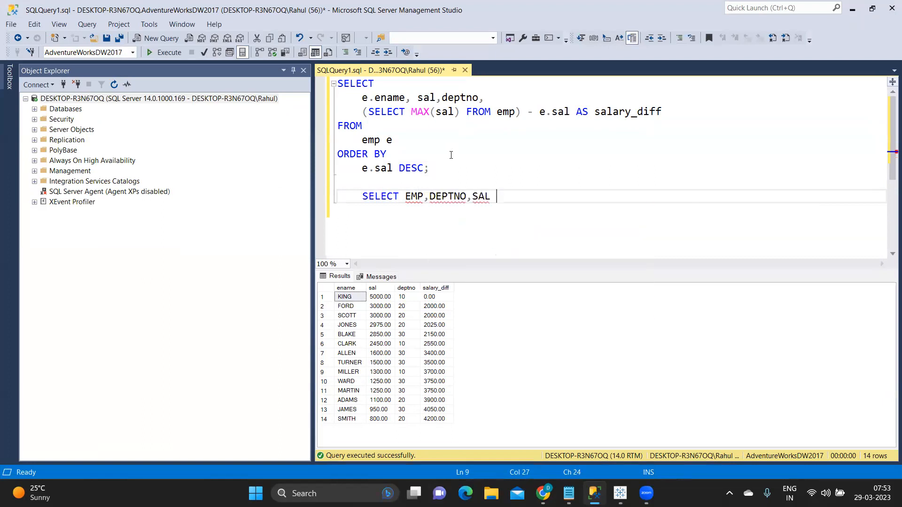
text(FROM)
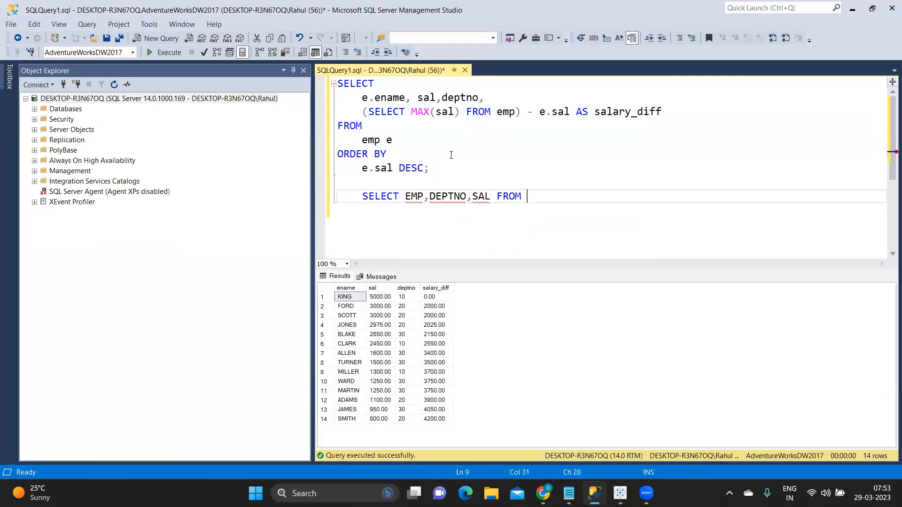
text(EMP)
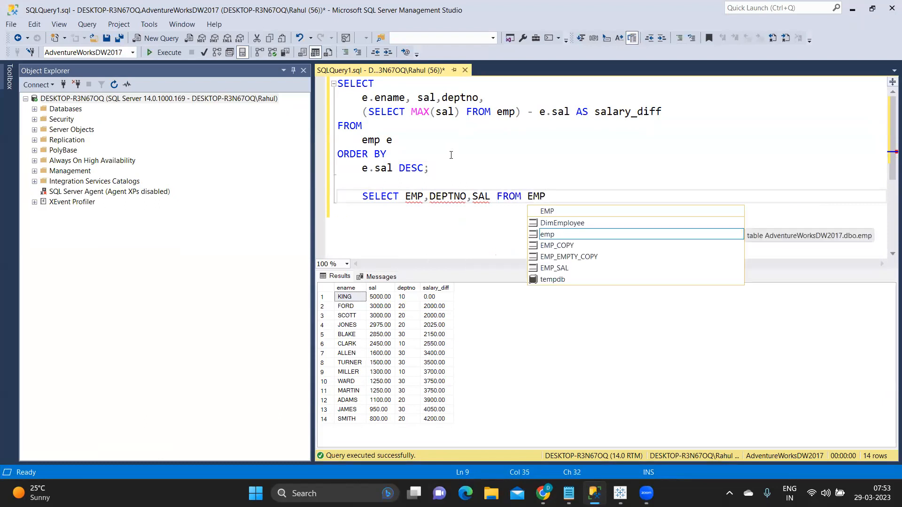
text(OR)
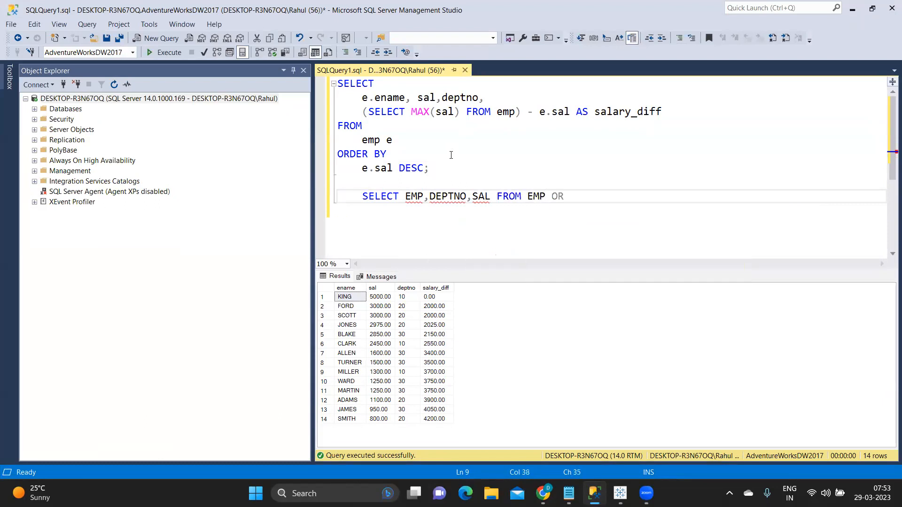
text(ORDER BY SA)
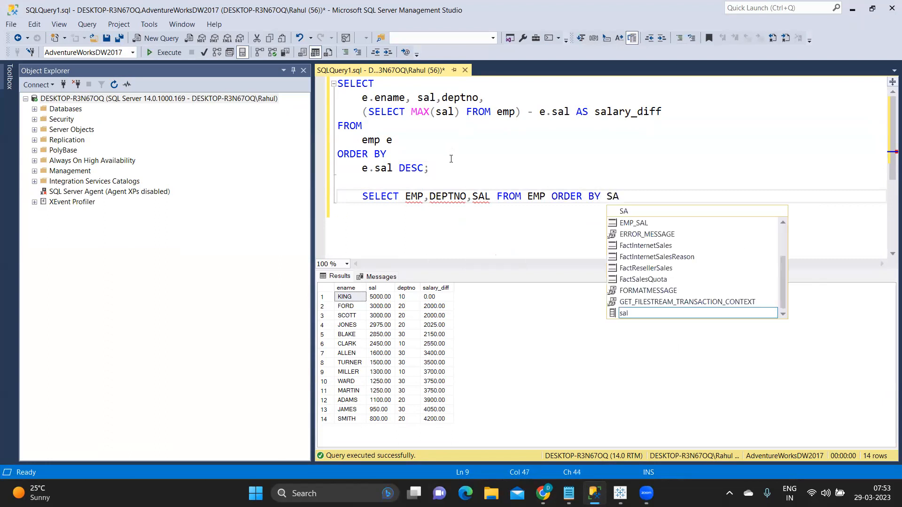
text(L)
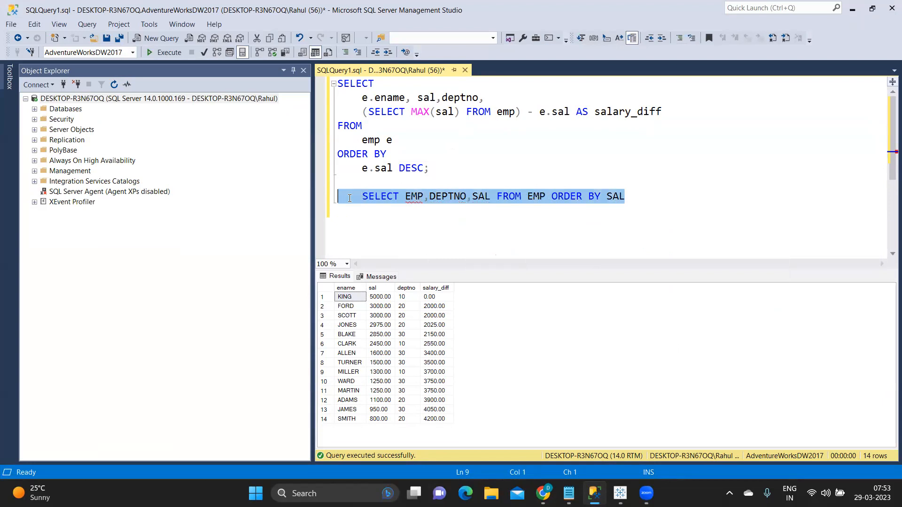
Correct EMP to ENAME and run the query ordered by SAL DESC, showing KING's 5000 first
click(149, 53)
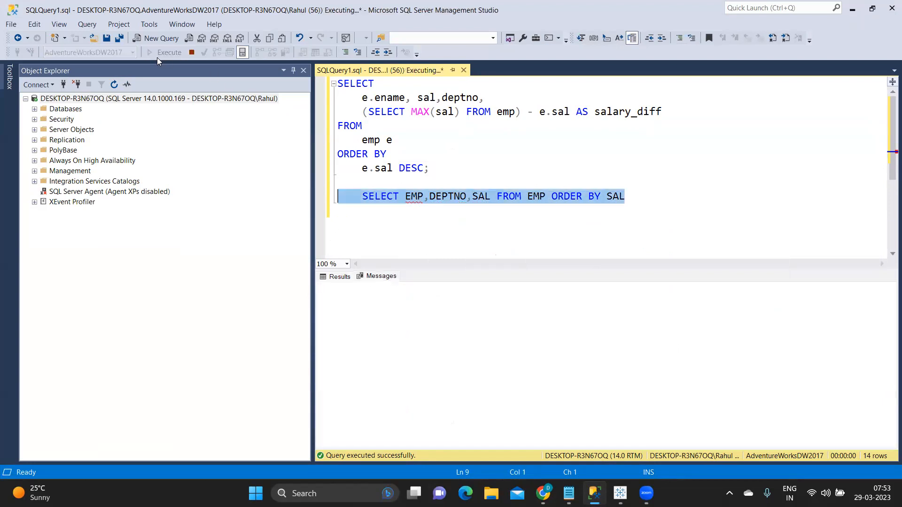
click(168, 53)
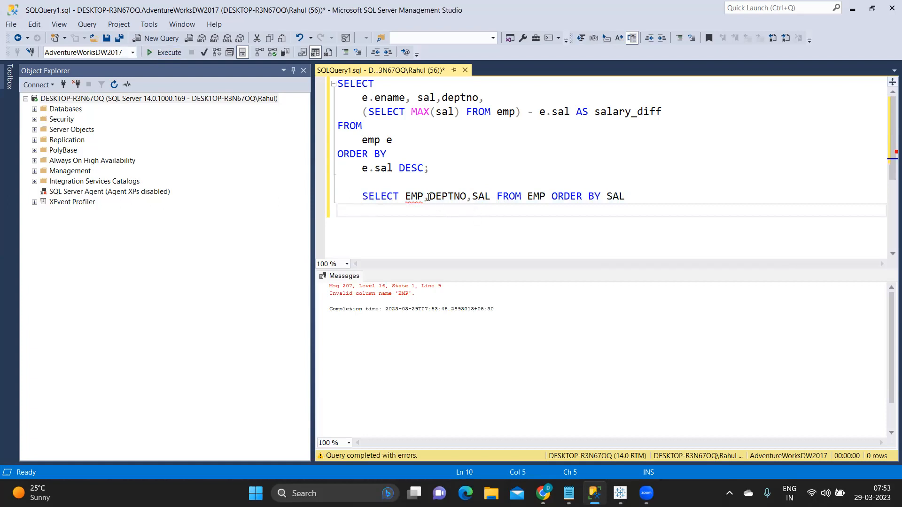
key(Backspace)
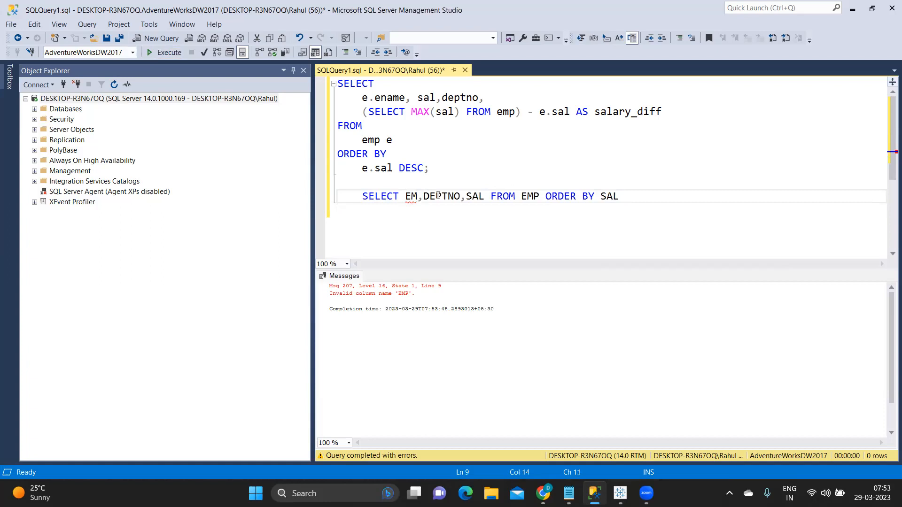
text(NAME)
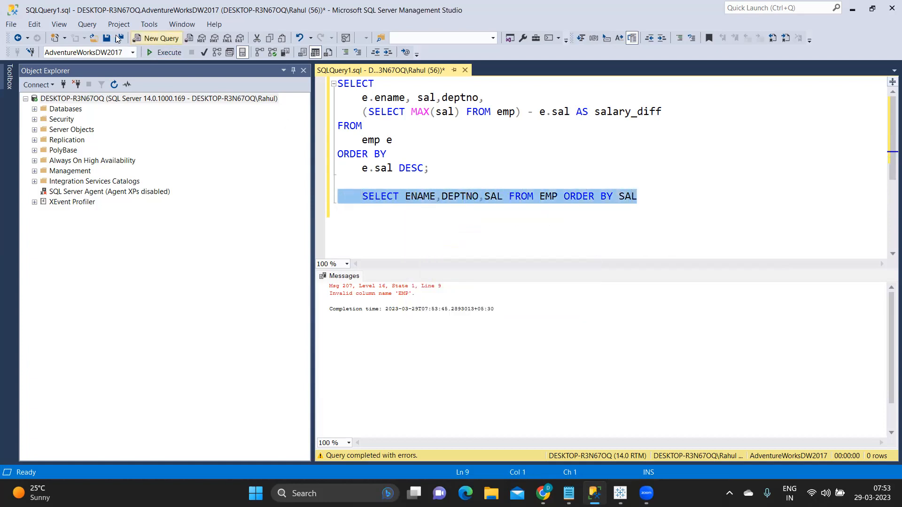
click(150, 53)
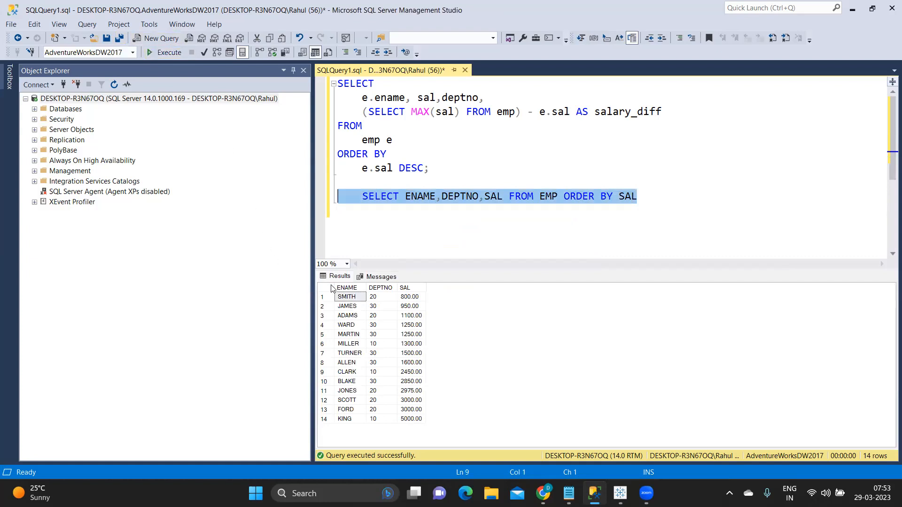
mouse_move(394, 288)
text( DESC)
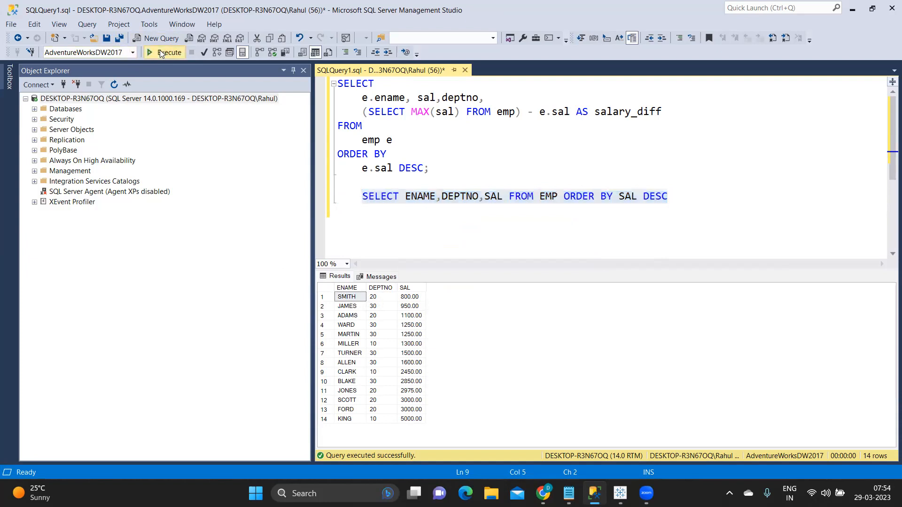
click(161, 52)
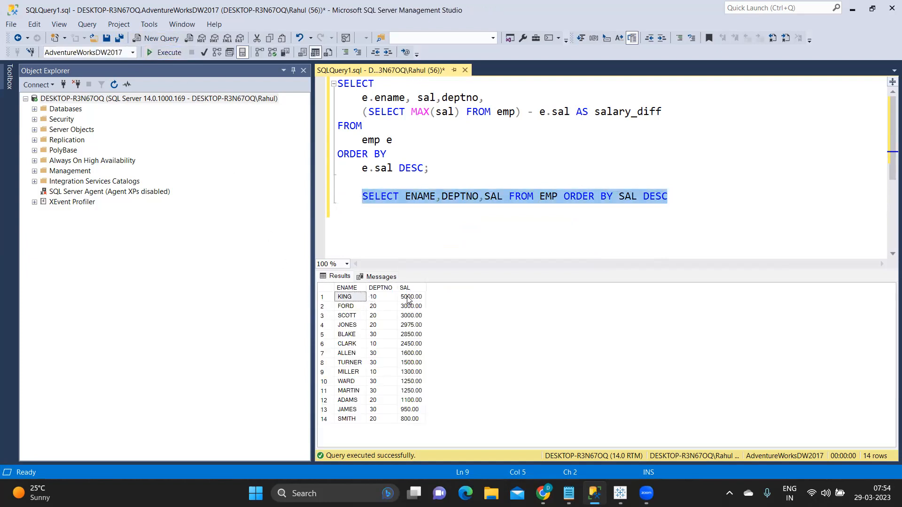
click(410, 296)
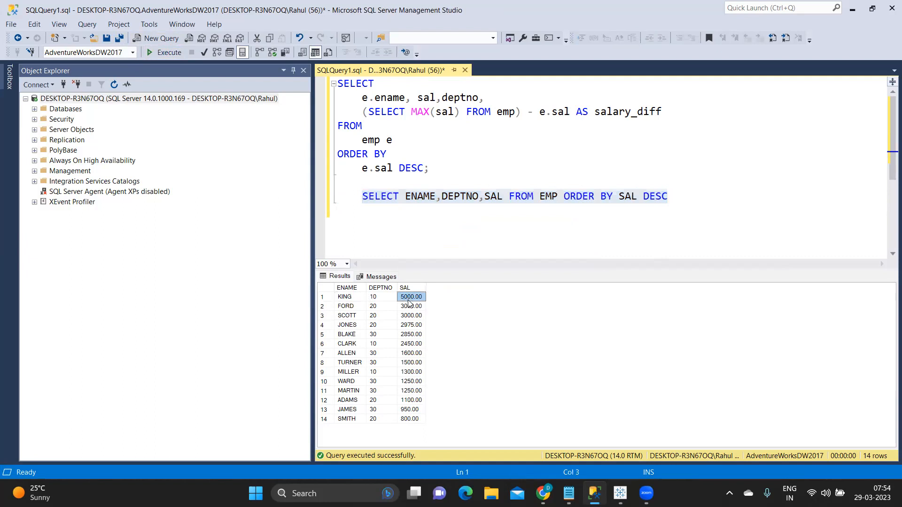
mouse_move(421, 372)
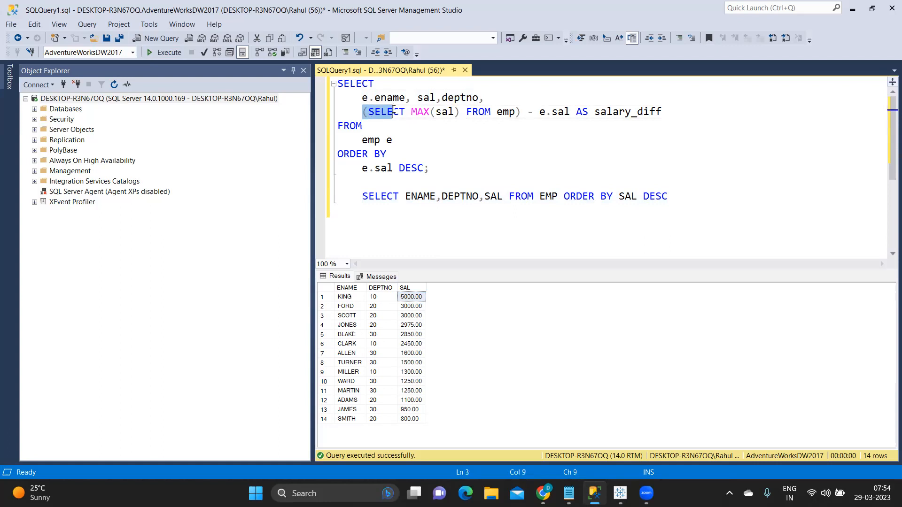
Highlight the MAX(sal) subquery, then rerun the salary-difference query
drag(366, 111, 515, 111)
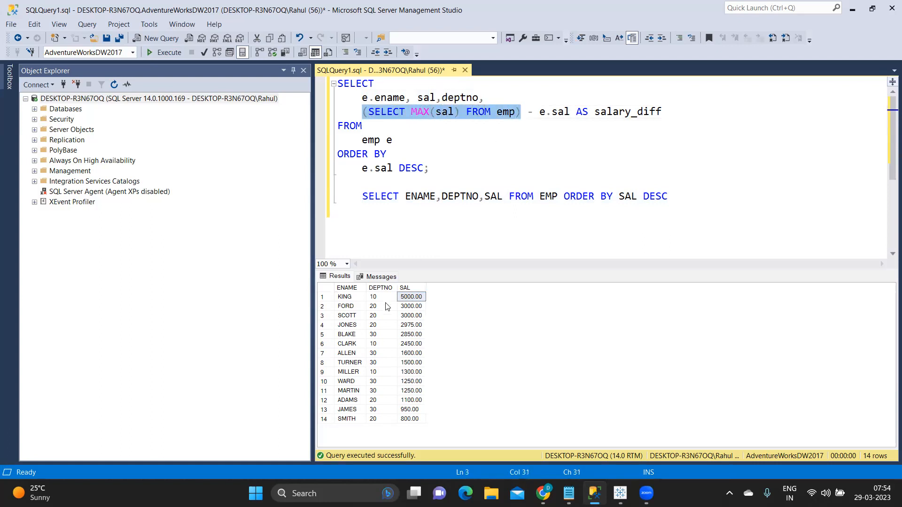
mouse_move(406, 299)
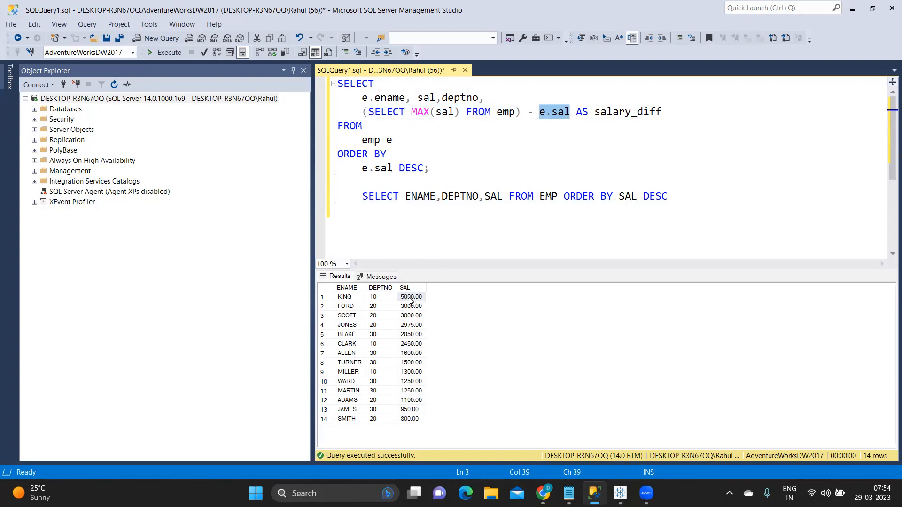
mouse_move(587, 120)
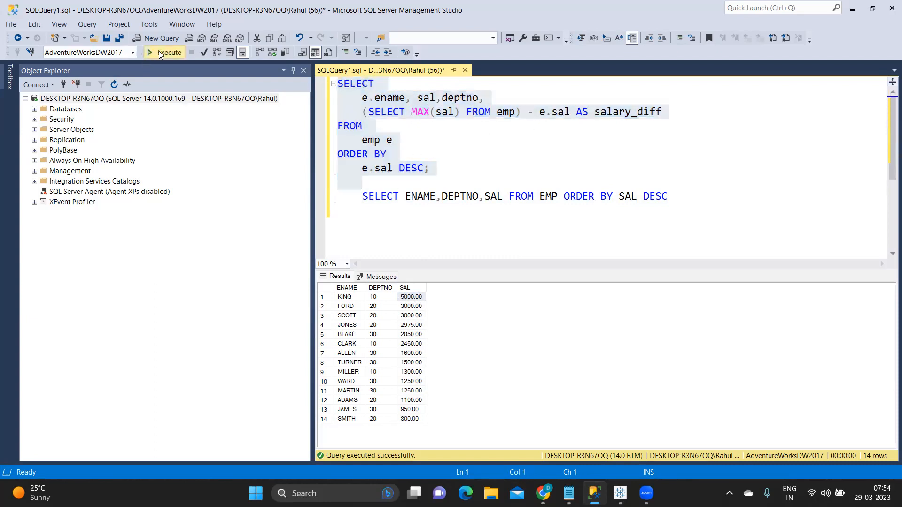
click(167, 52)
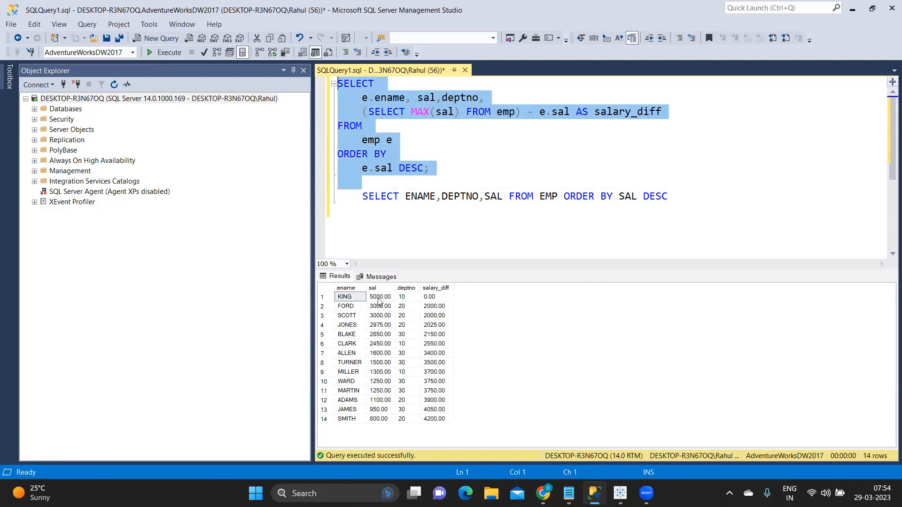
mouse_move(430, 306)
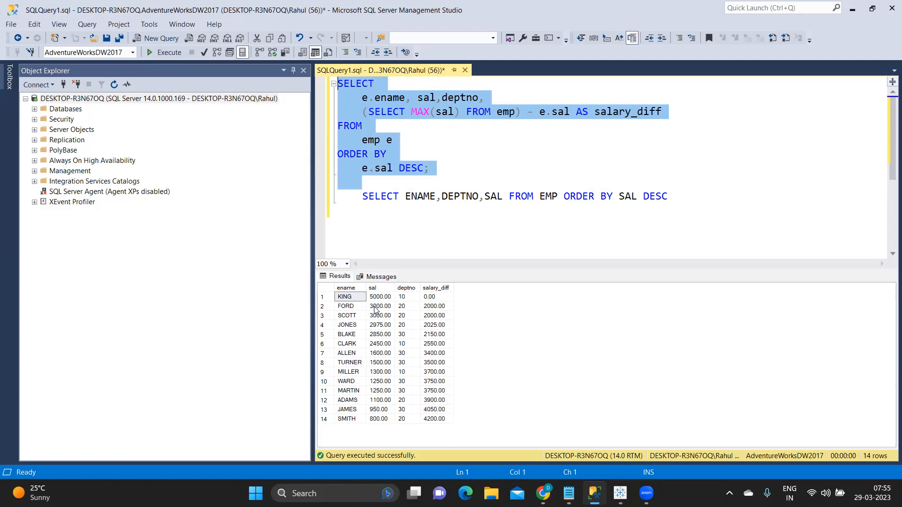
mouse_move(376, 322)
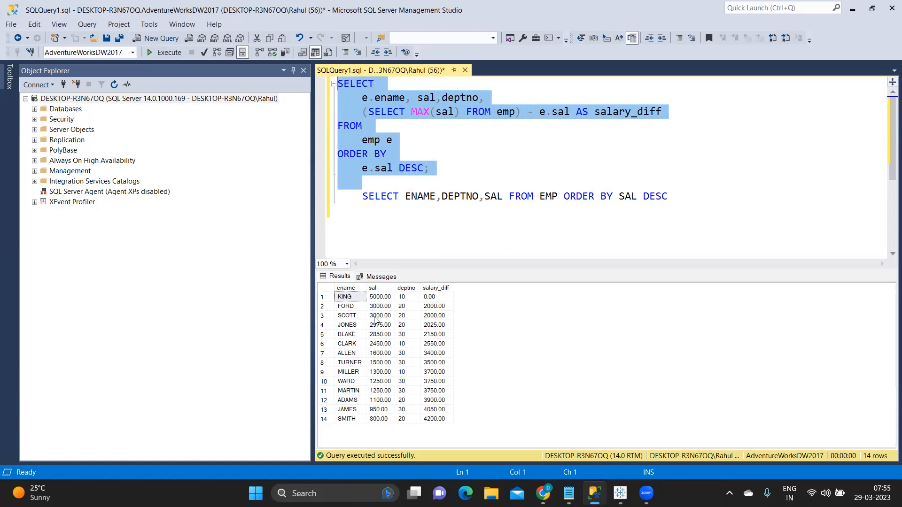
mouse_move(399, 339)
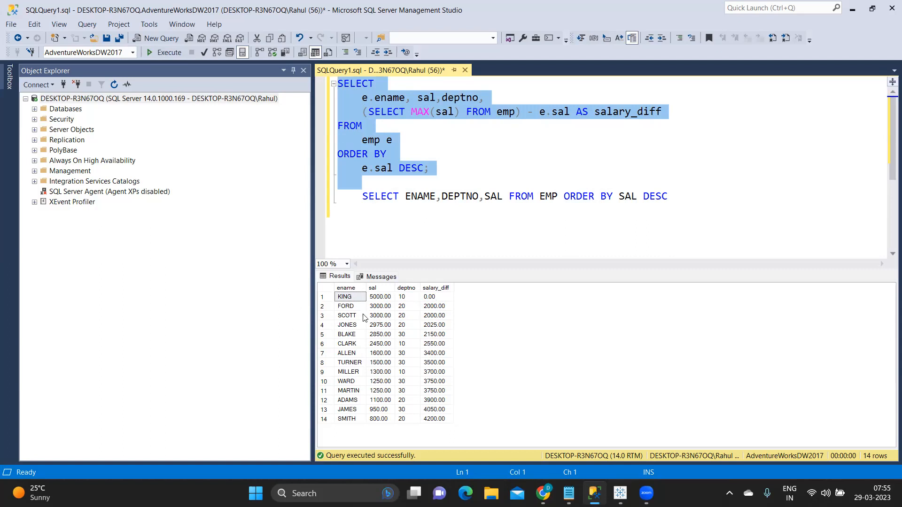
mouse_move(378, 312)
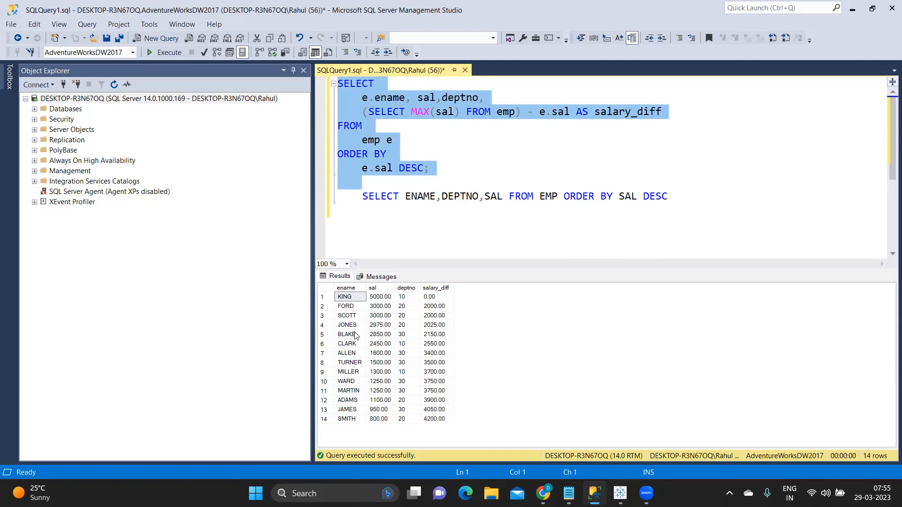
Clear the query selection after reviewing the salary_diff results
click(361, 111)
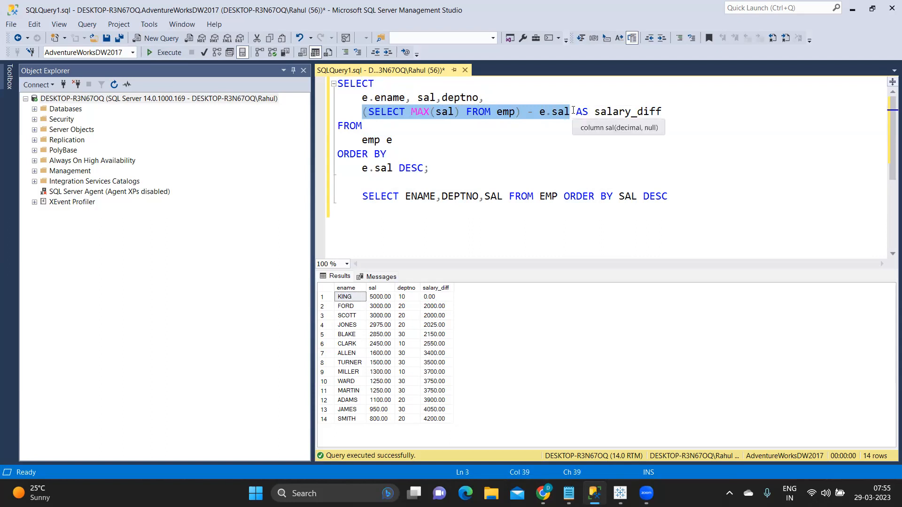
mouse_move(606, 458)
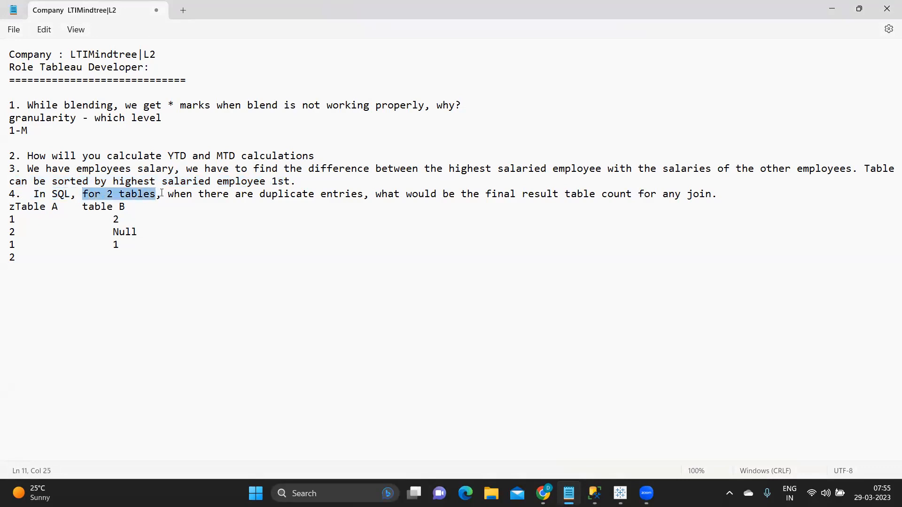
Move 'Table A' onto a new line after the stray z in question 4
drag(167, 193, 363, 194)
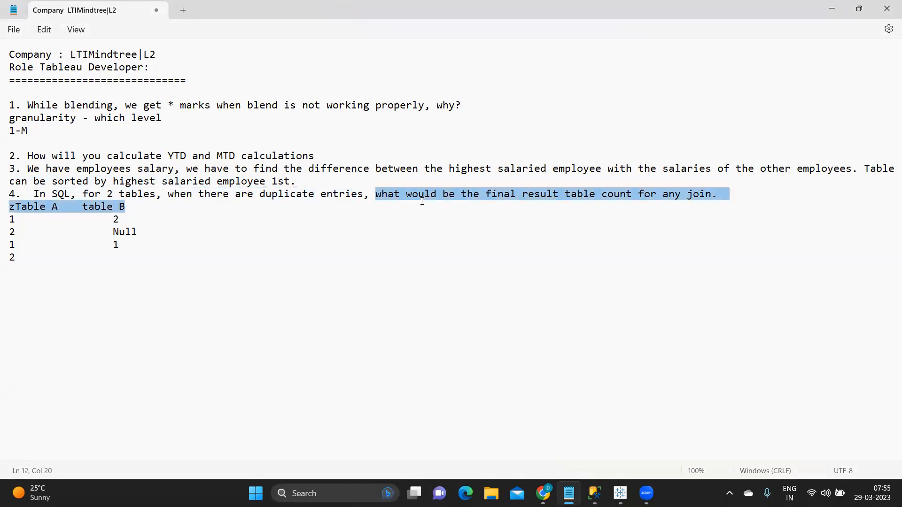
click(11, 257)
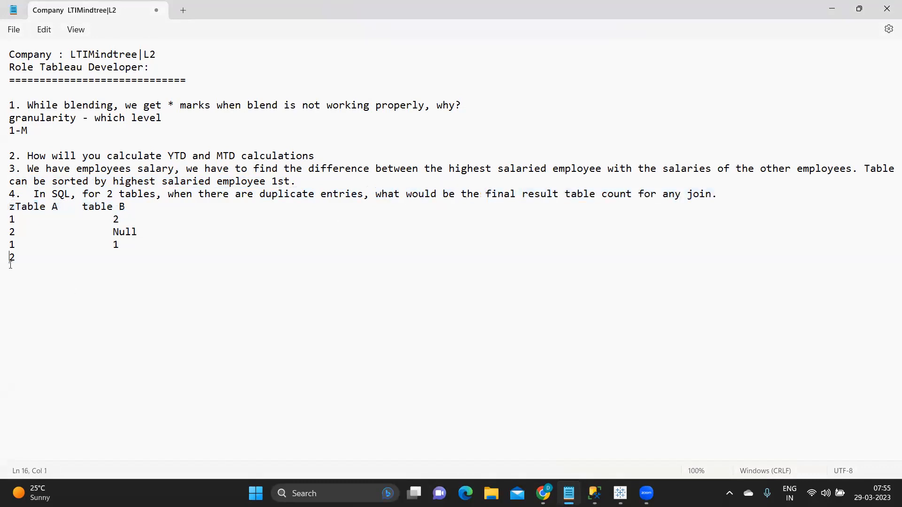
drag(9, 219, 15, 257)
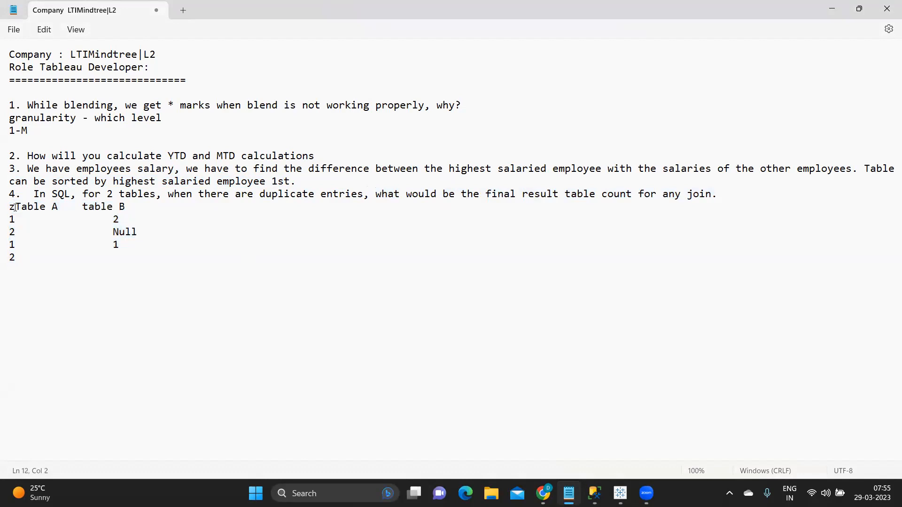
key(Enter)
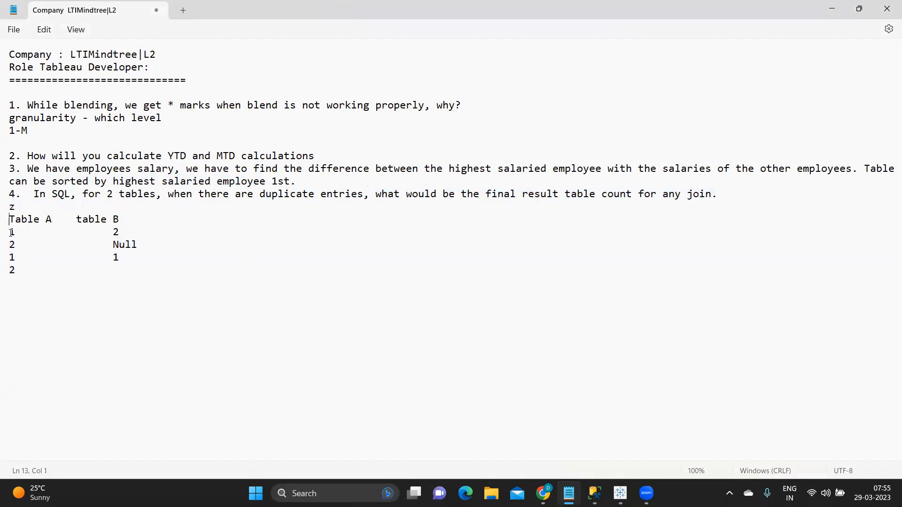
Highlight the Table A rows and table B values 2, Null, 1 while explaining join counts
drag(9, 231, 16, 258)
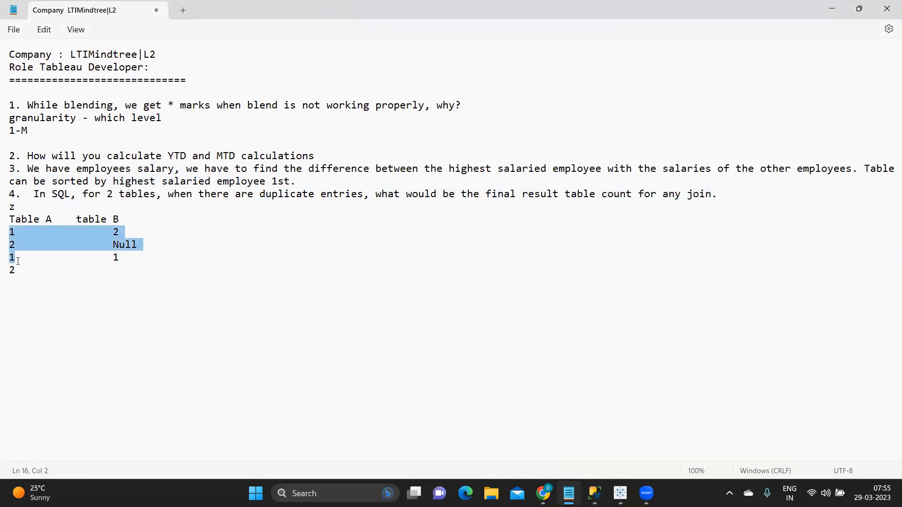
click(77, 219)
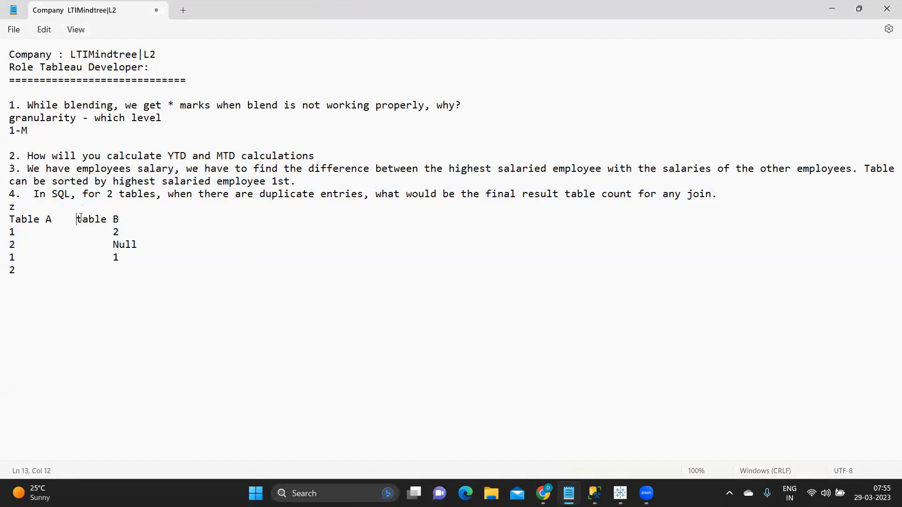
drag(112, 232, 122, 258)
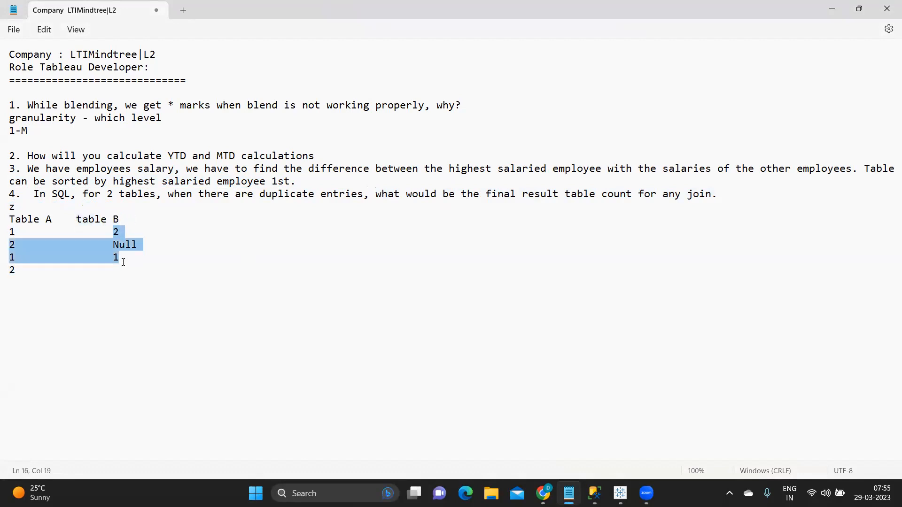
mouse_move(124, 273)
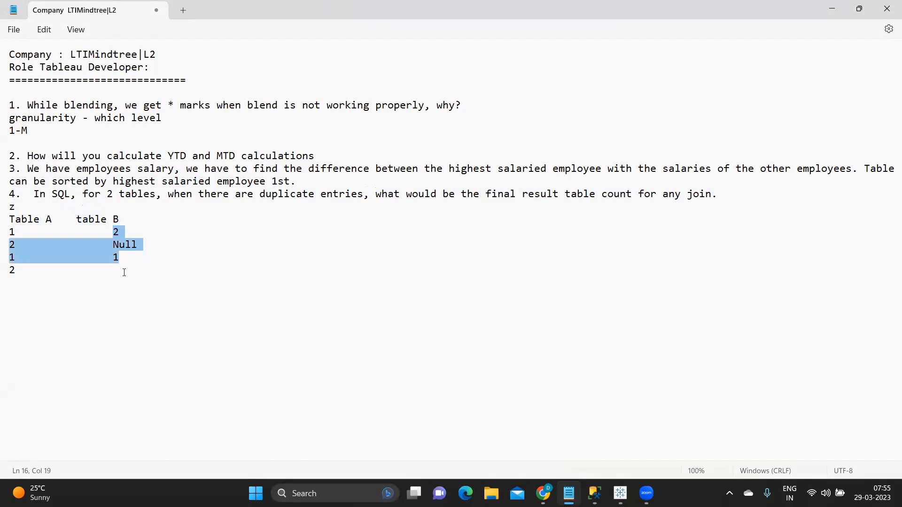
click(19, 271)
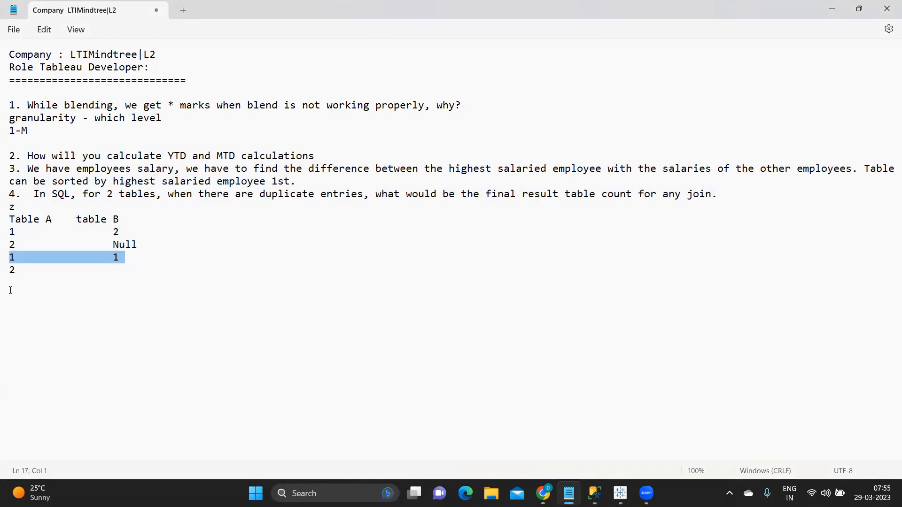
mouse_move(10, 219)
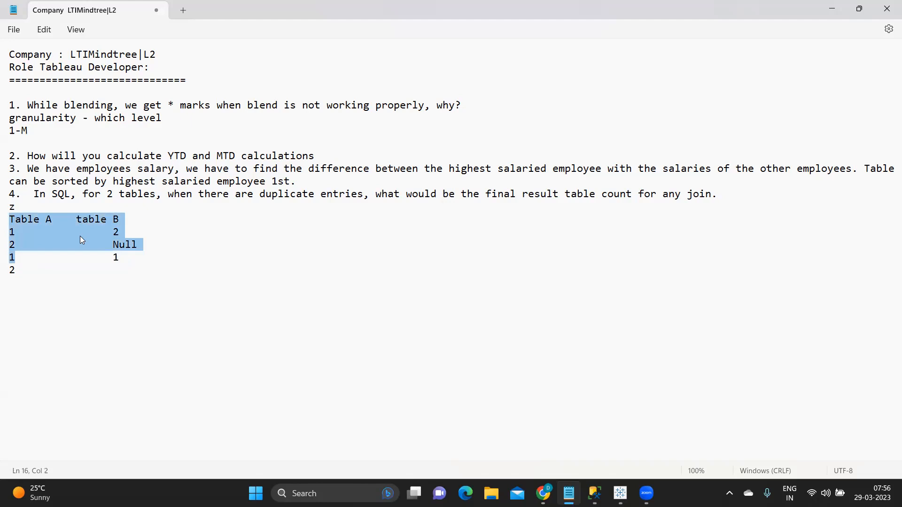
click(82, 232)
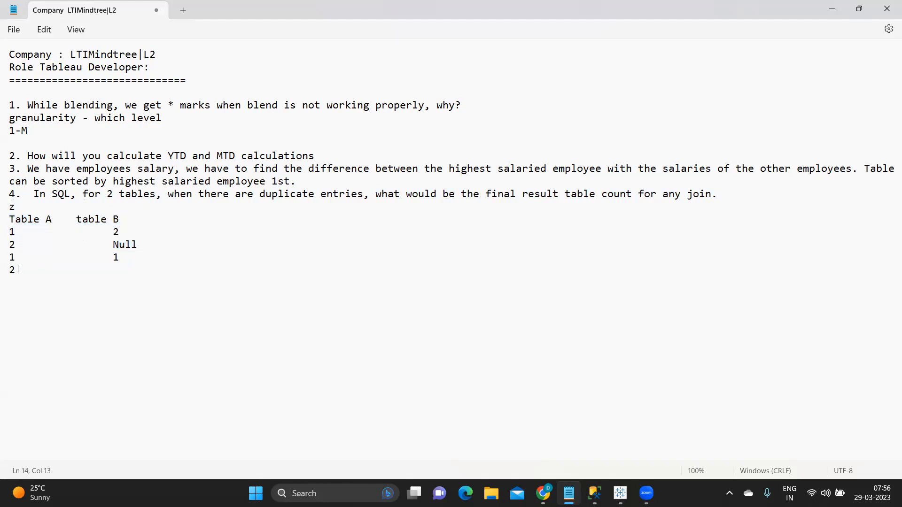
drag(9, 219, 15, 271)
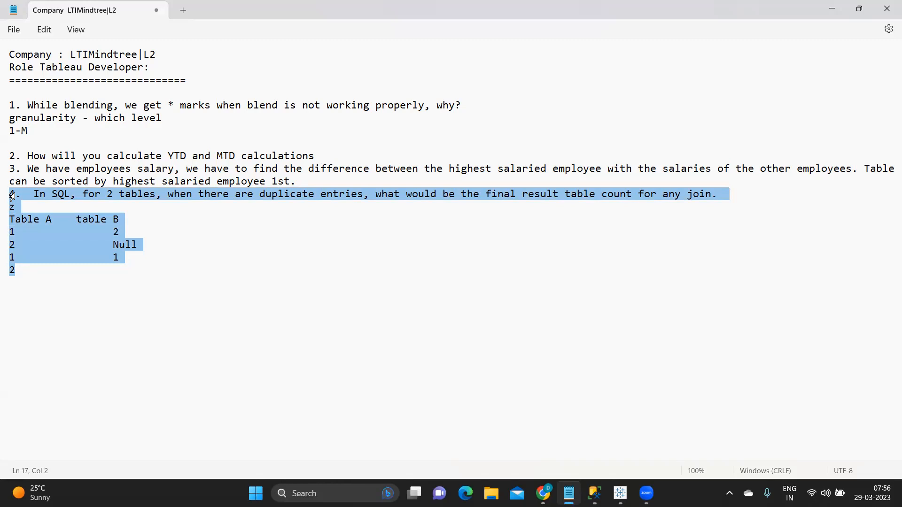
click(25, 276)
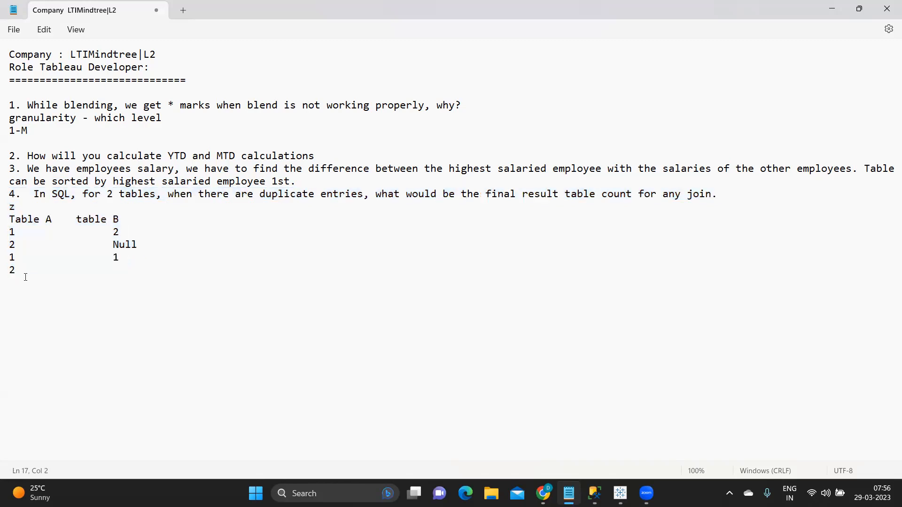
drag(32, 193, 16, 270)
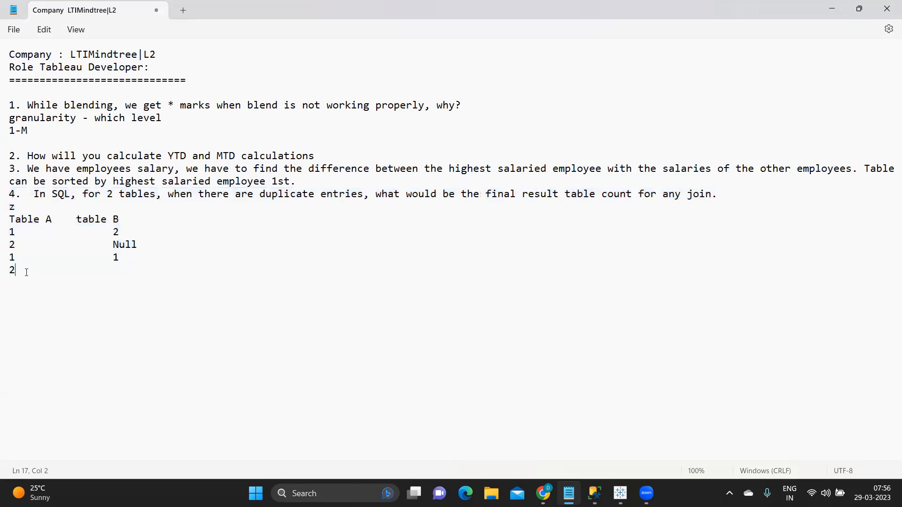
drag(35, 194, 16, 271)
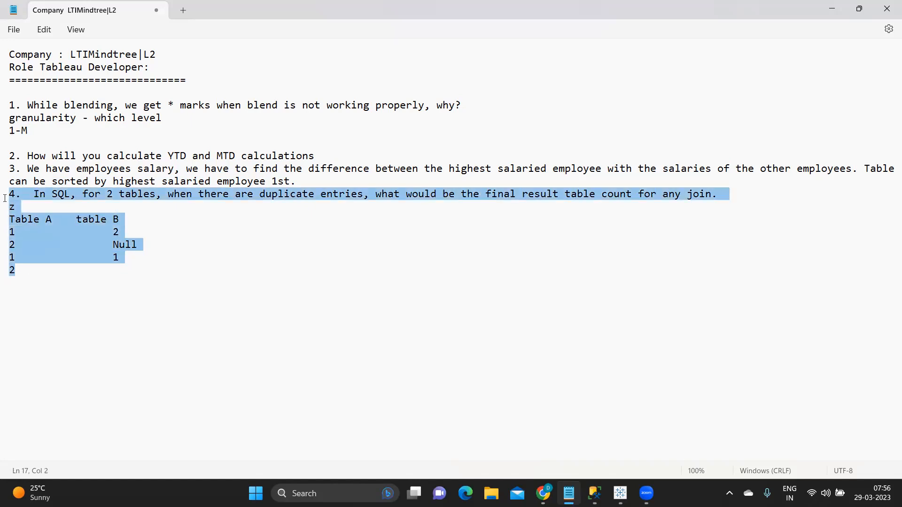
mouse_move(57, 279)
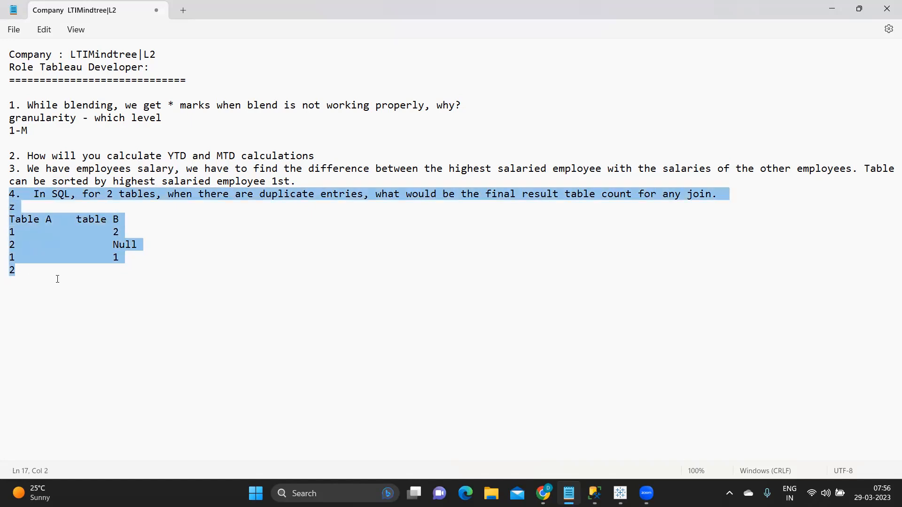
click(39, 277)
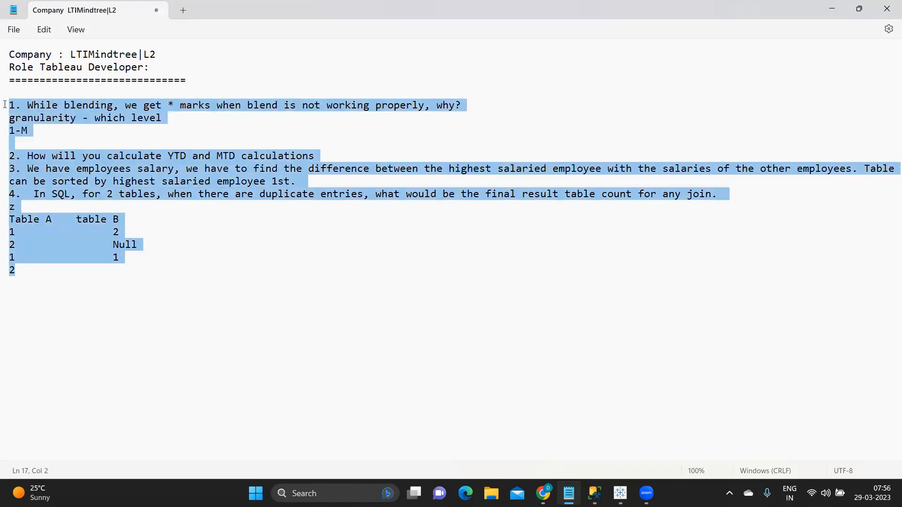
mouse_move(11, 110)
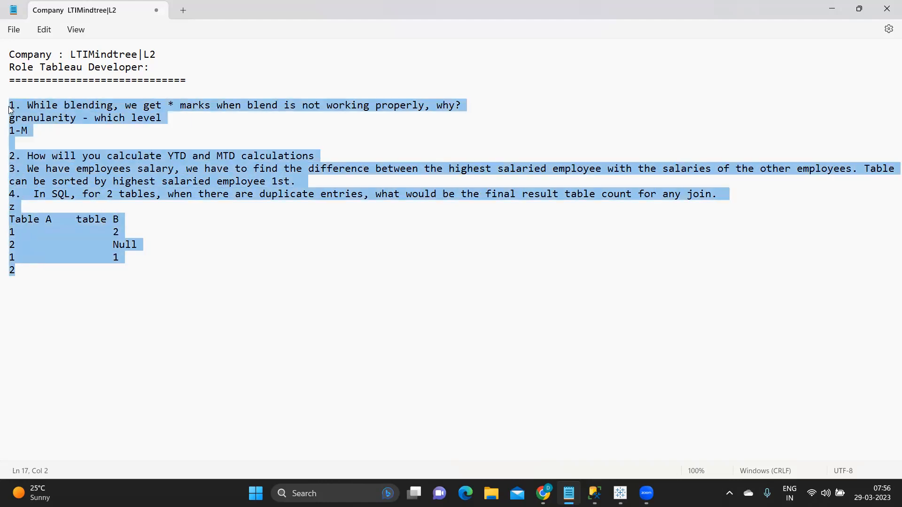
mouse_move(28, 165)
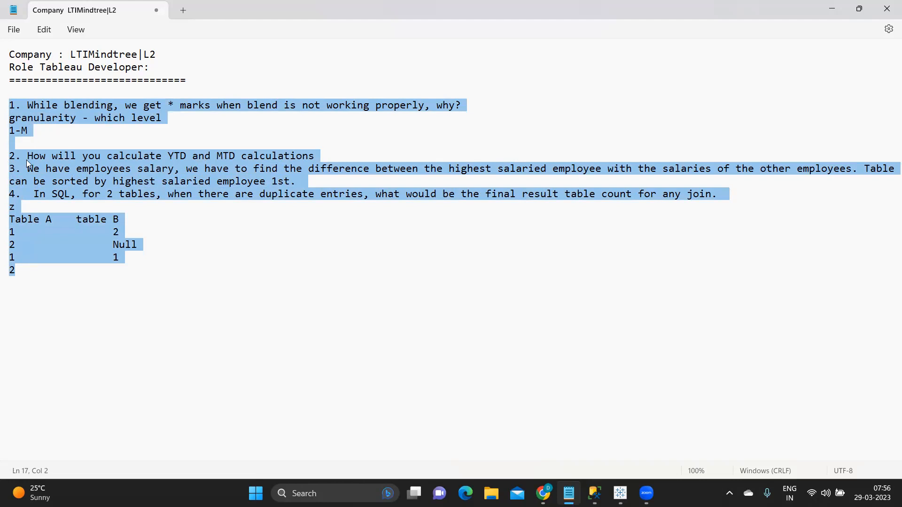